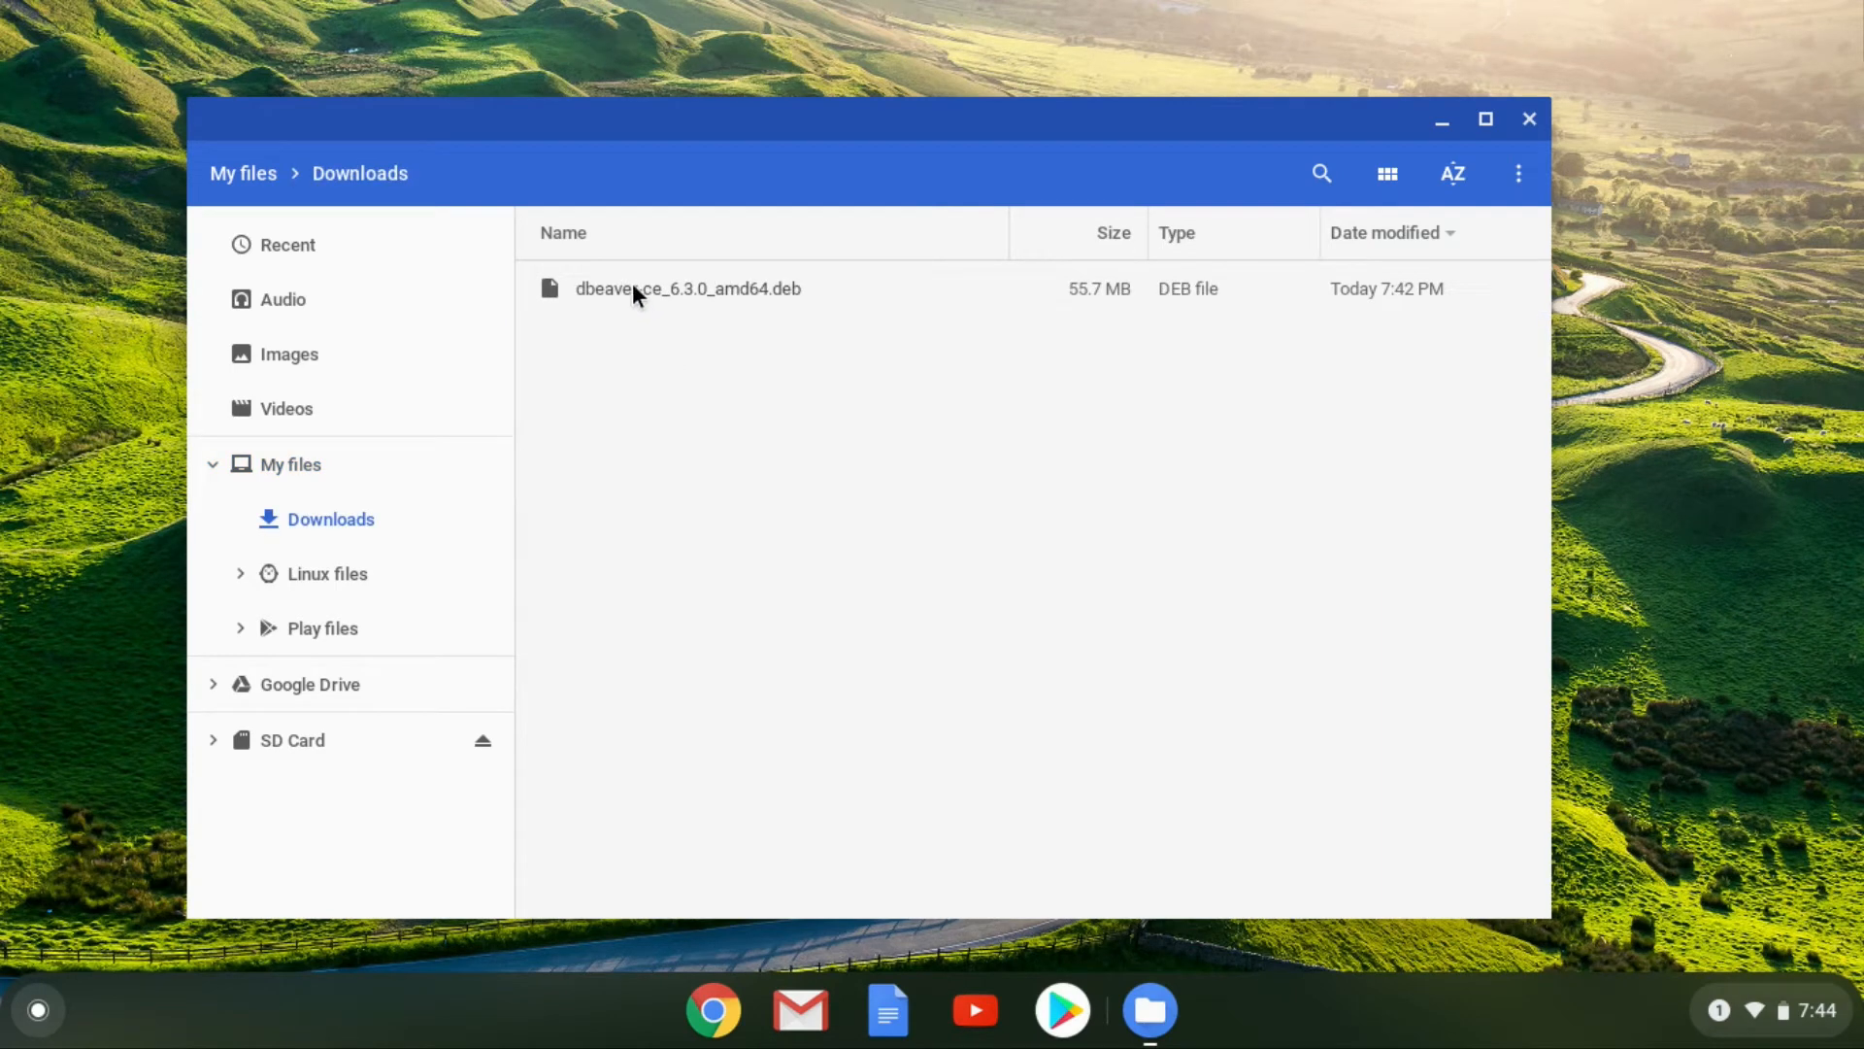
# Bring up the context menu for the downloaded dbeaver-ce .deb file in Downloads.
pyautogui.rightClick(686, 287)
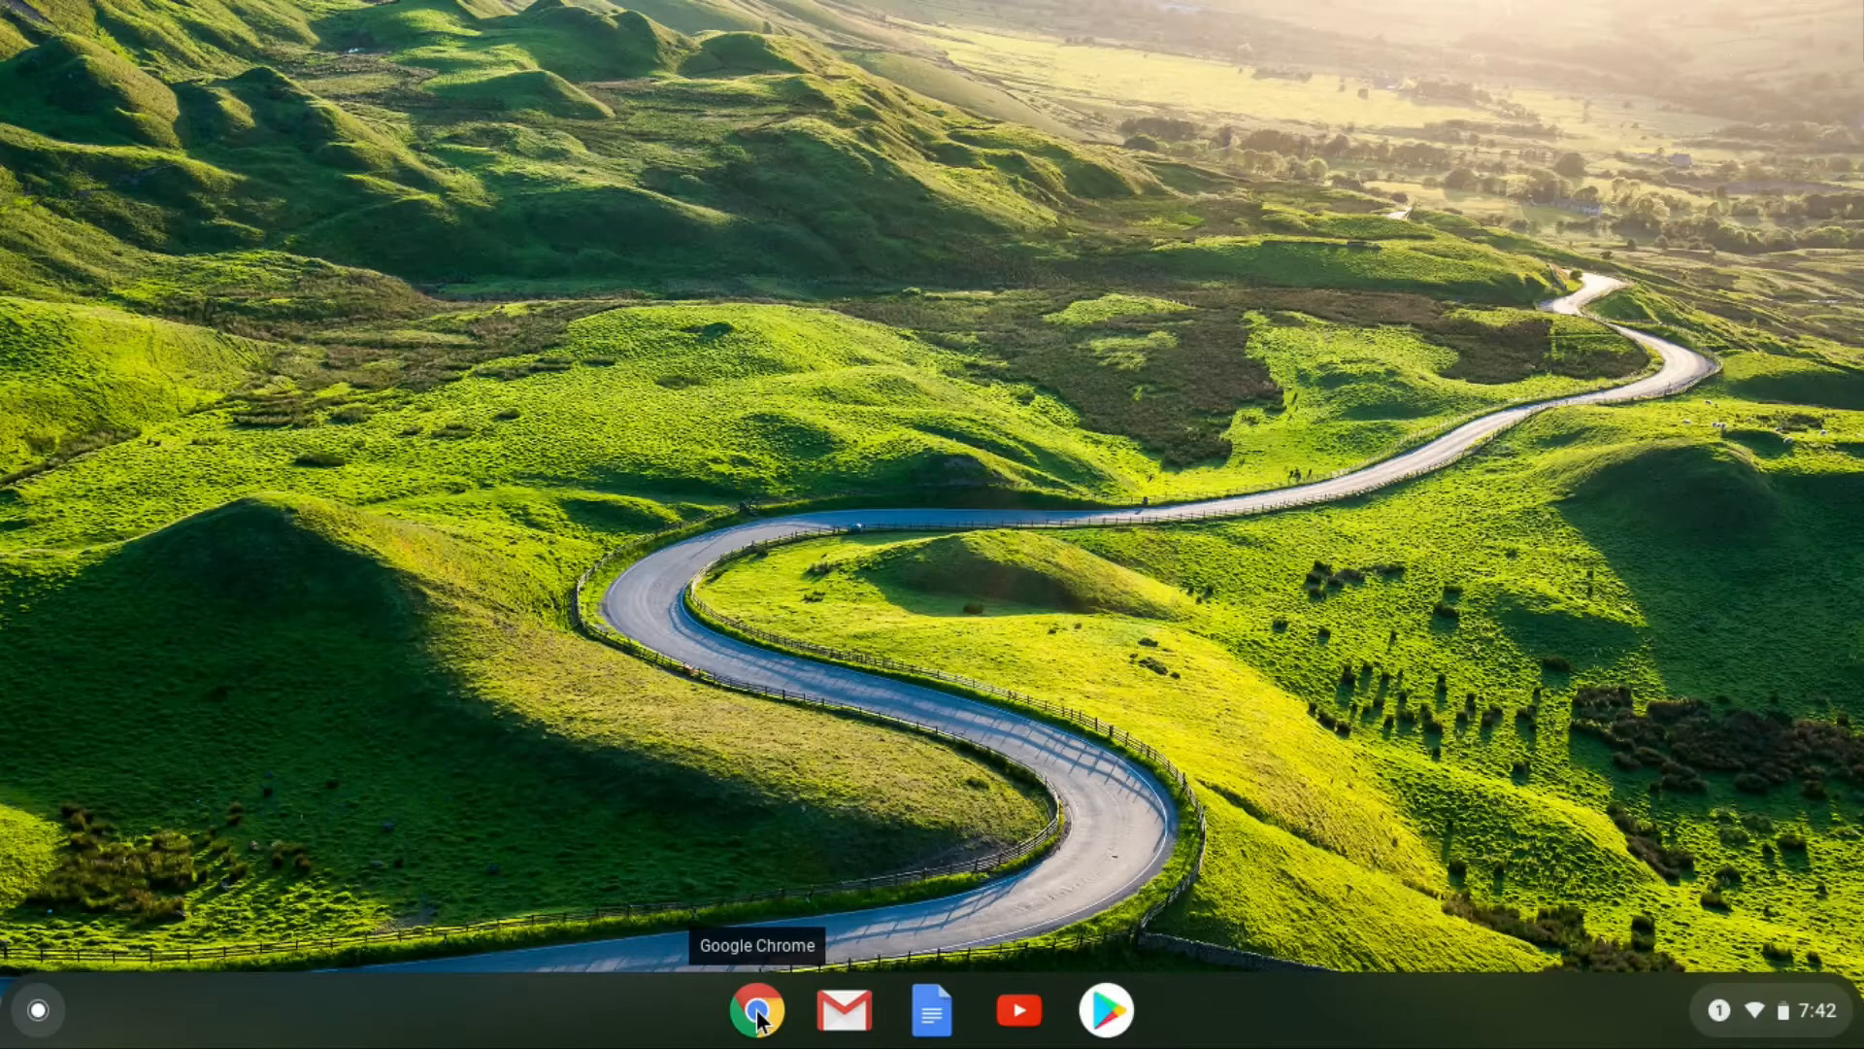
pyautogui.moveTo(1150, 378)
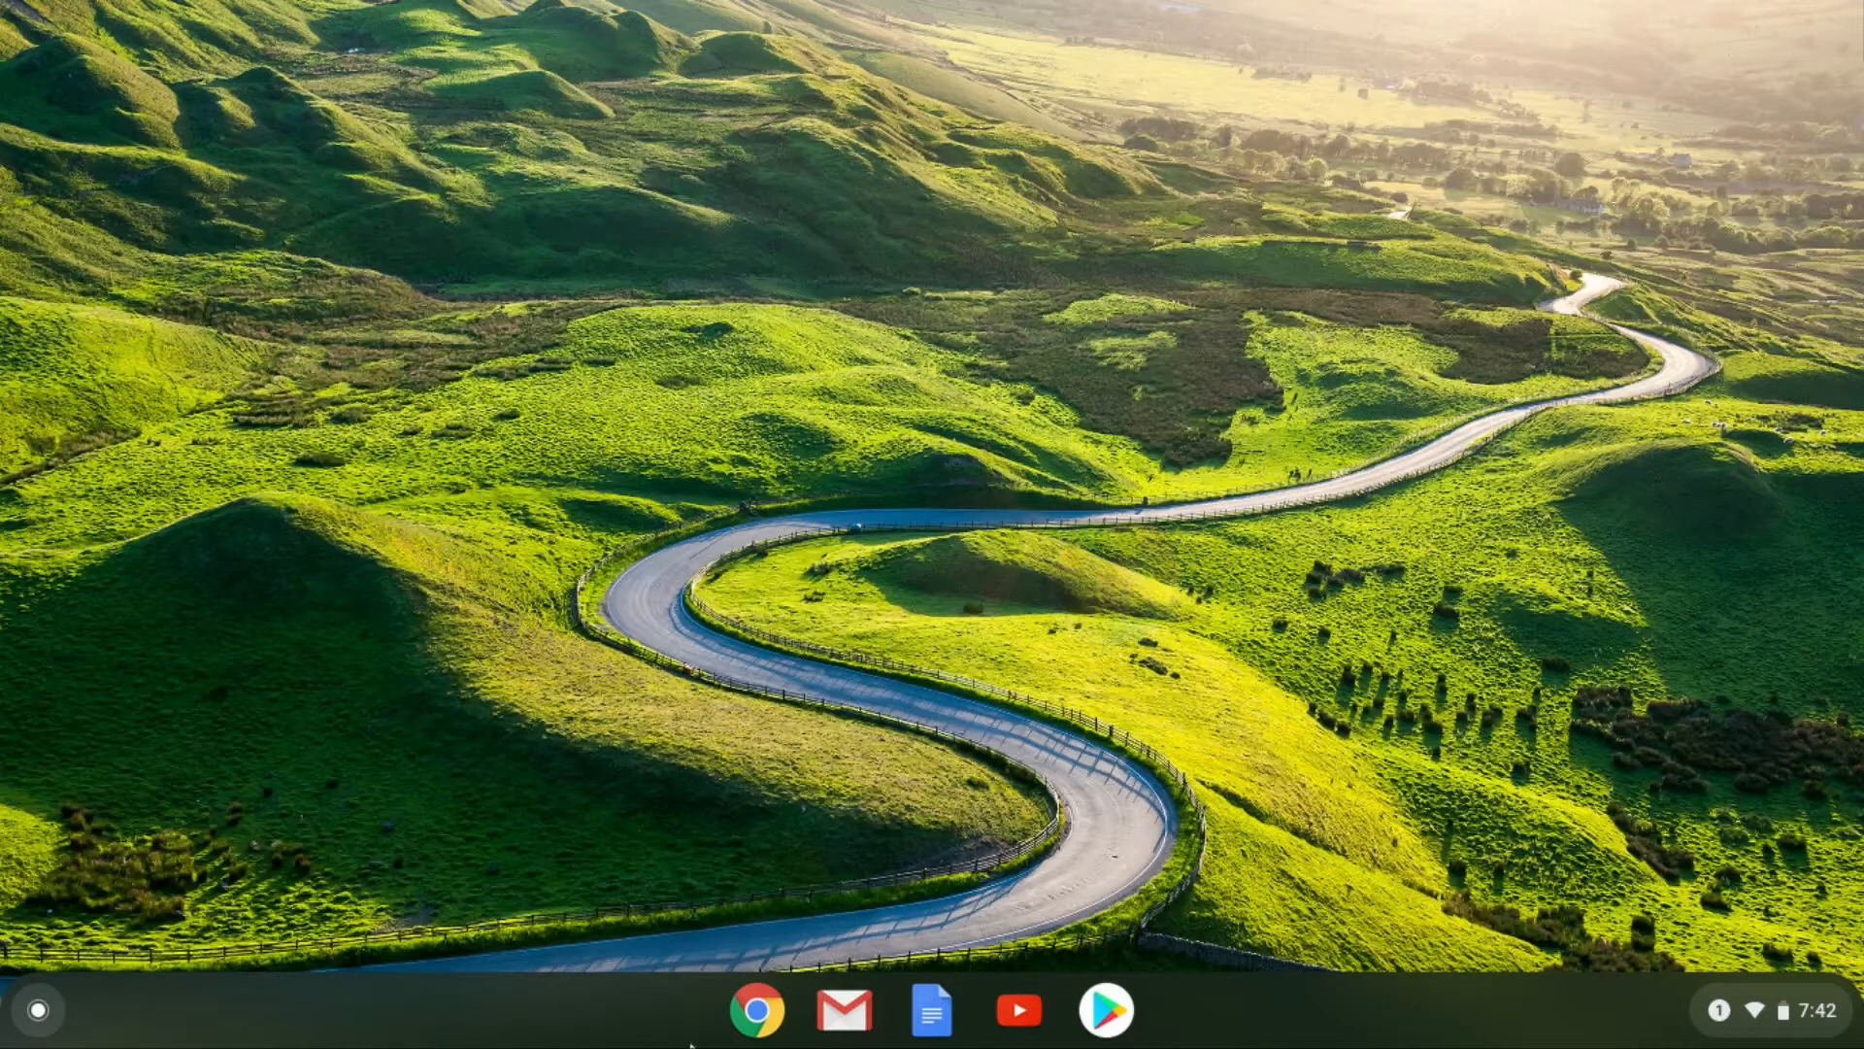
# Go to dbeaver.io/download/ in Chrome.
pyautogui.click(755, 1007)
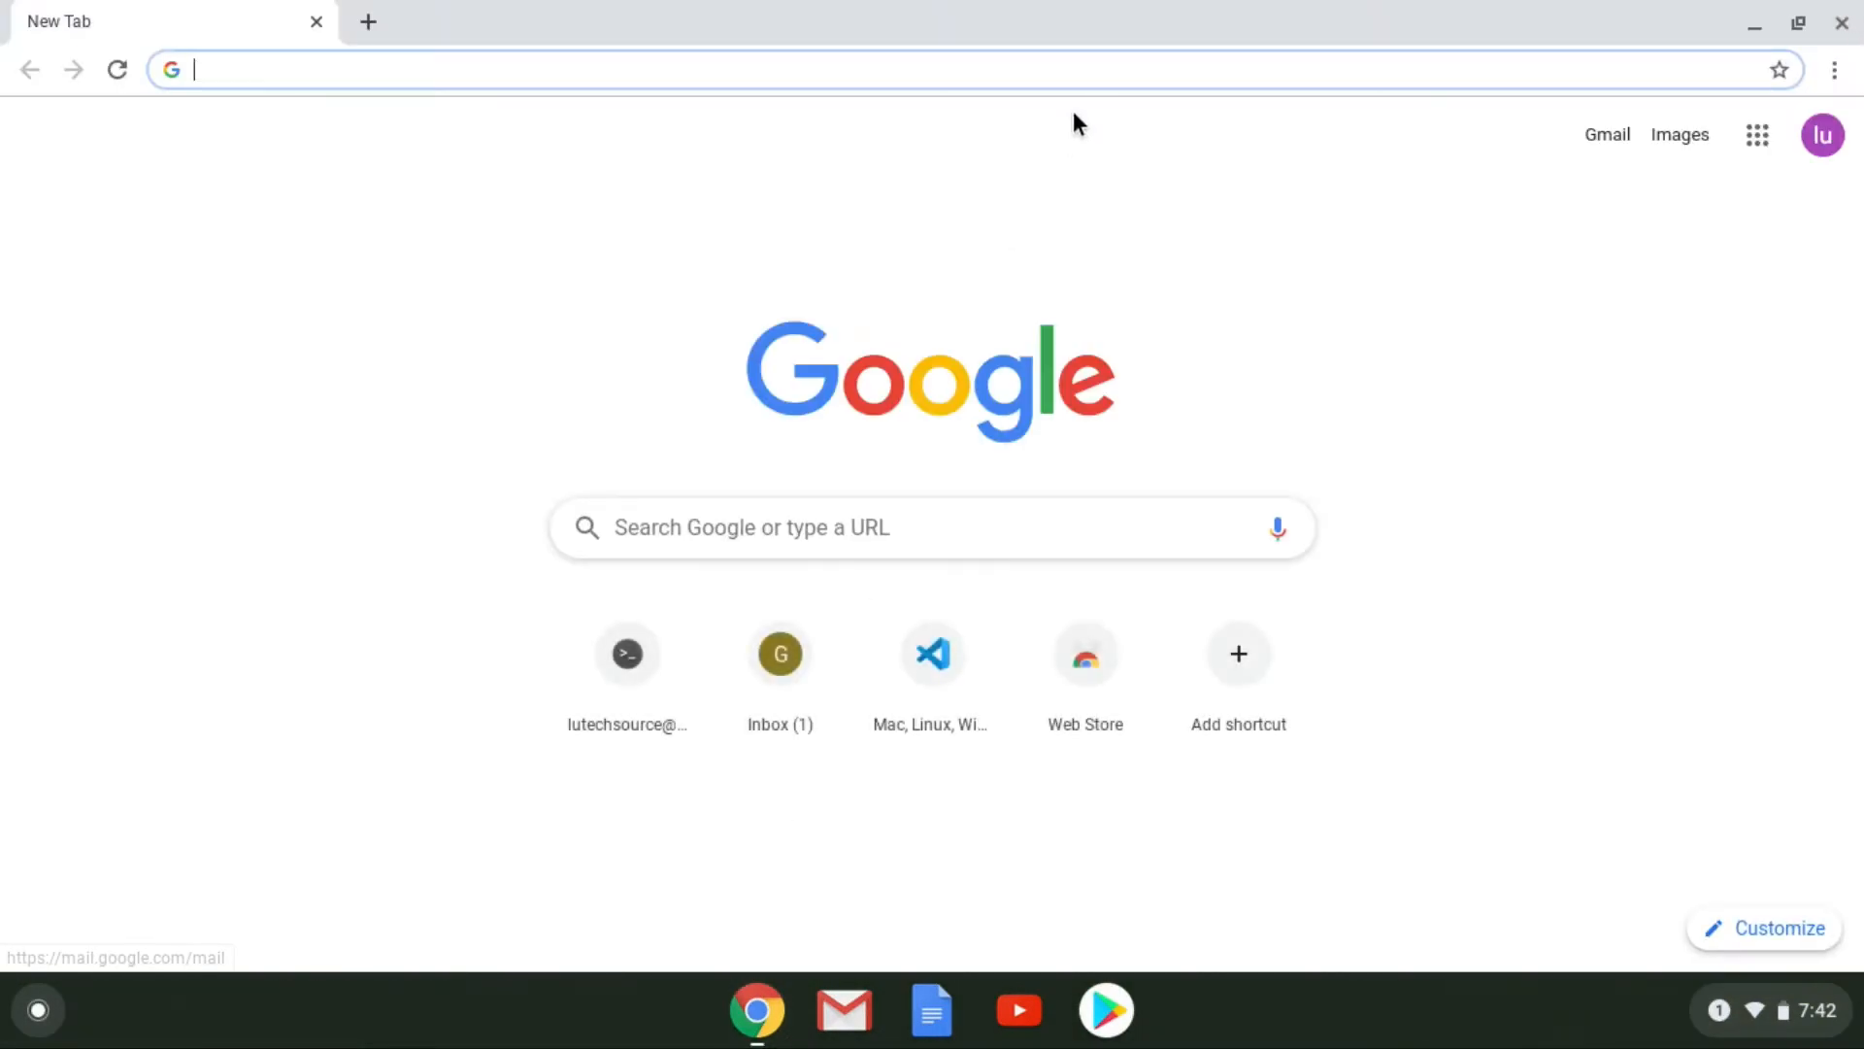
pyautogui.write('dbeaver.io/download/')
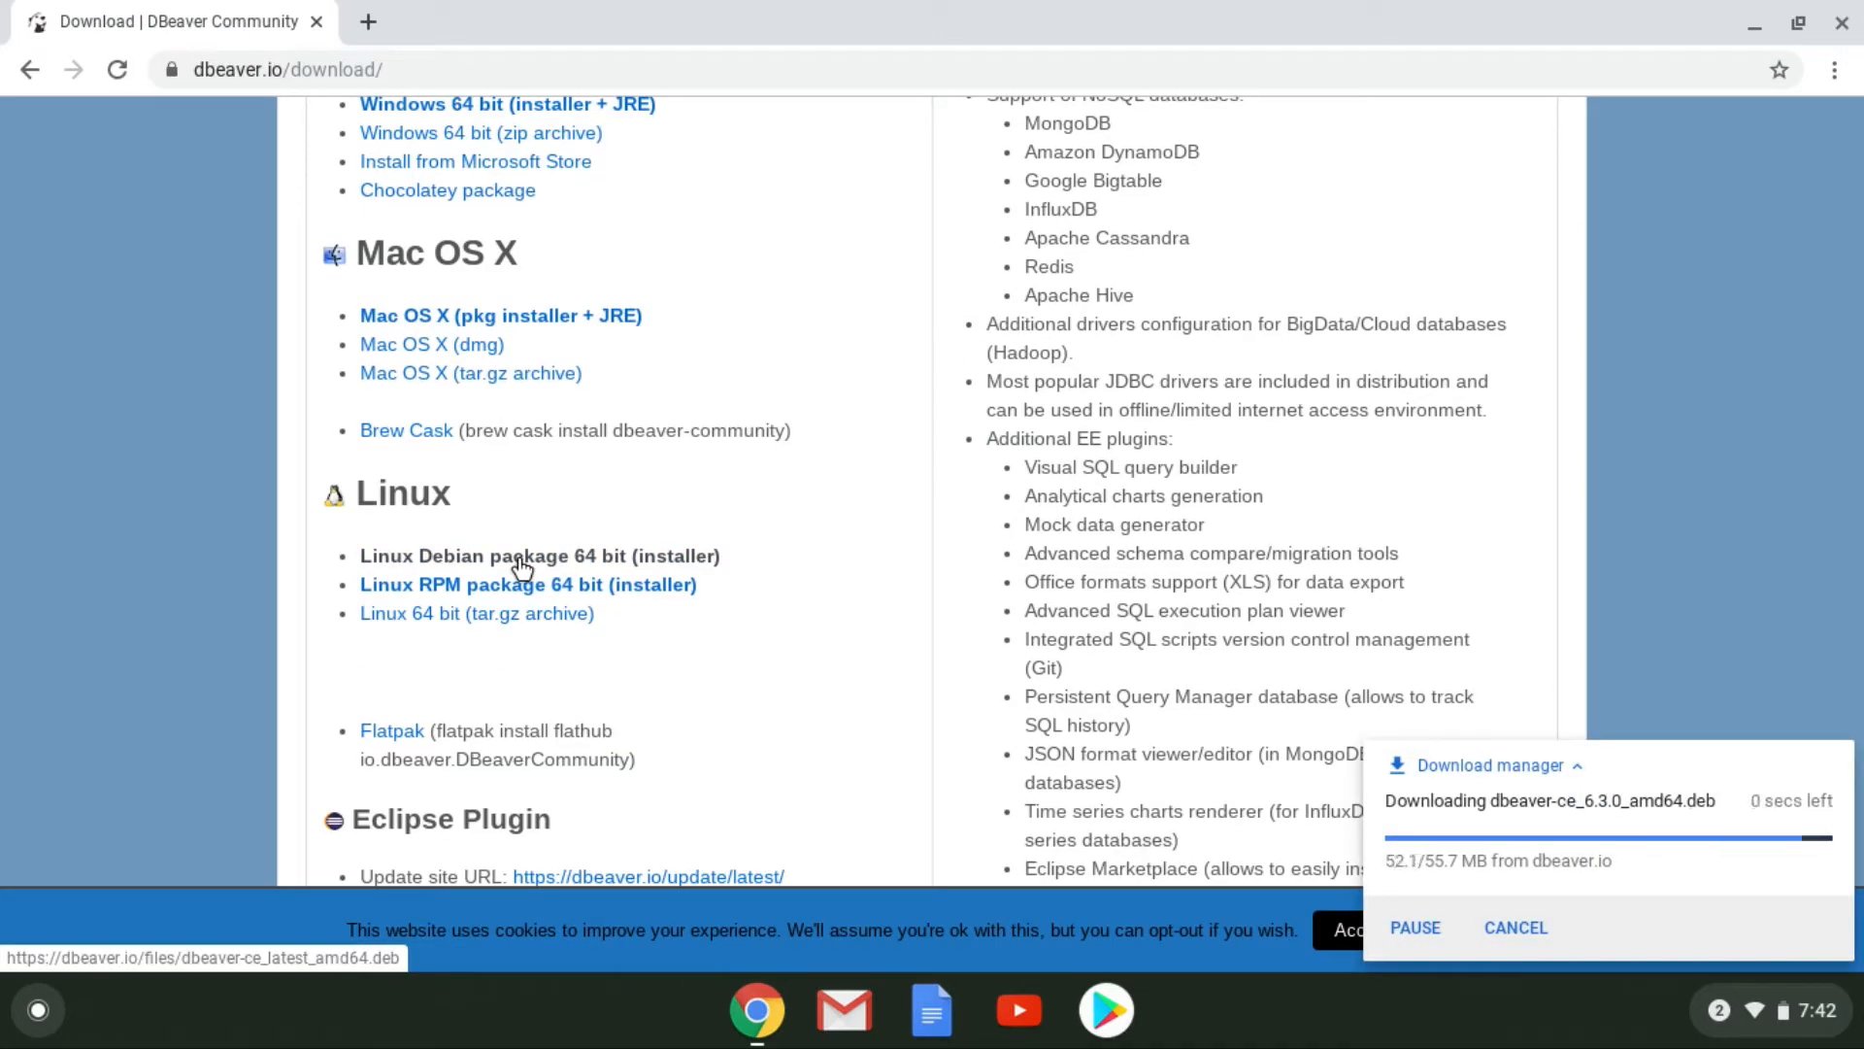
pyautogui.rightClick(688, 288)
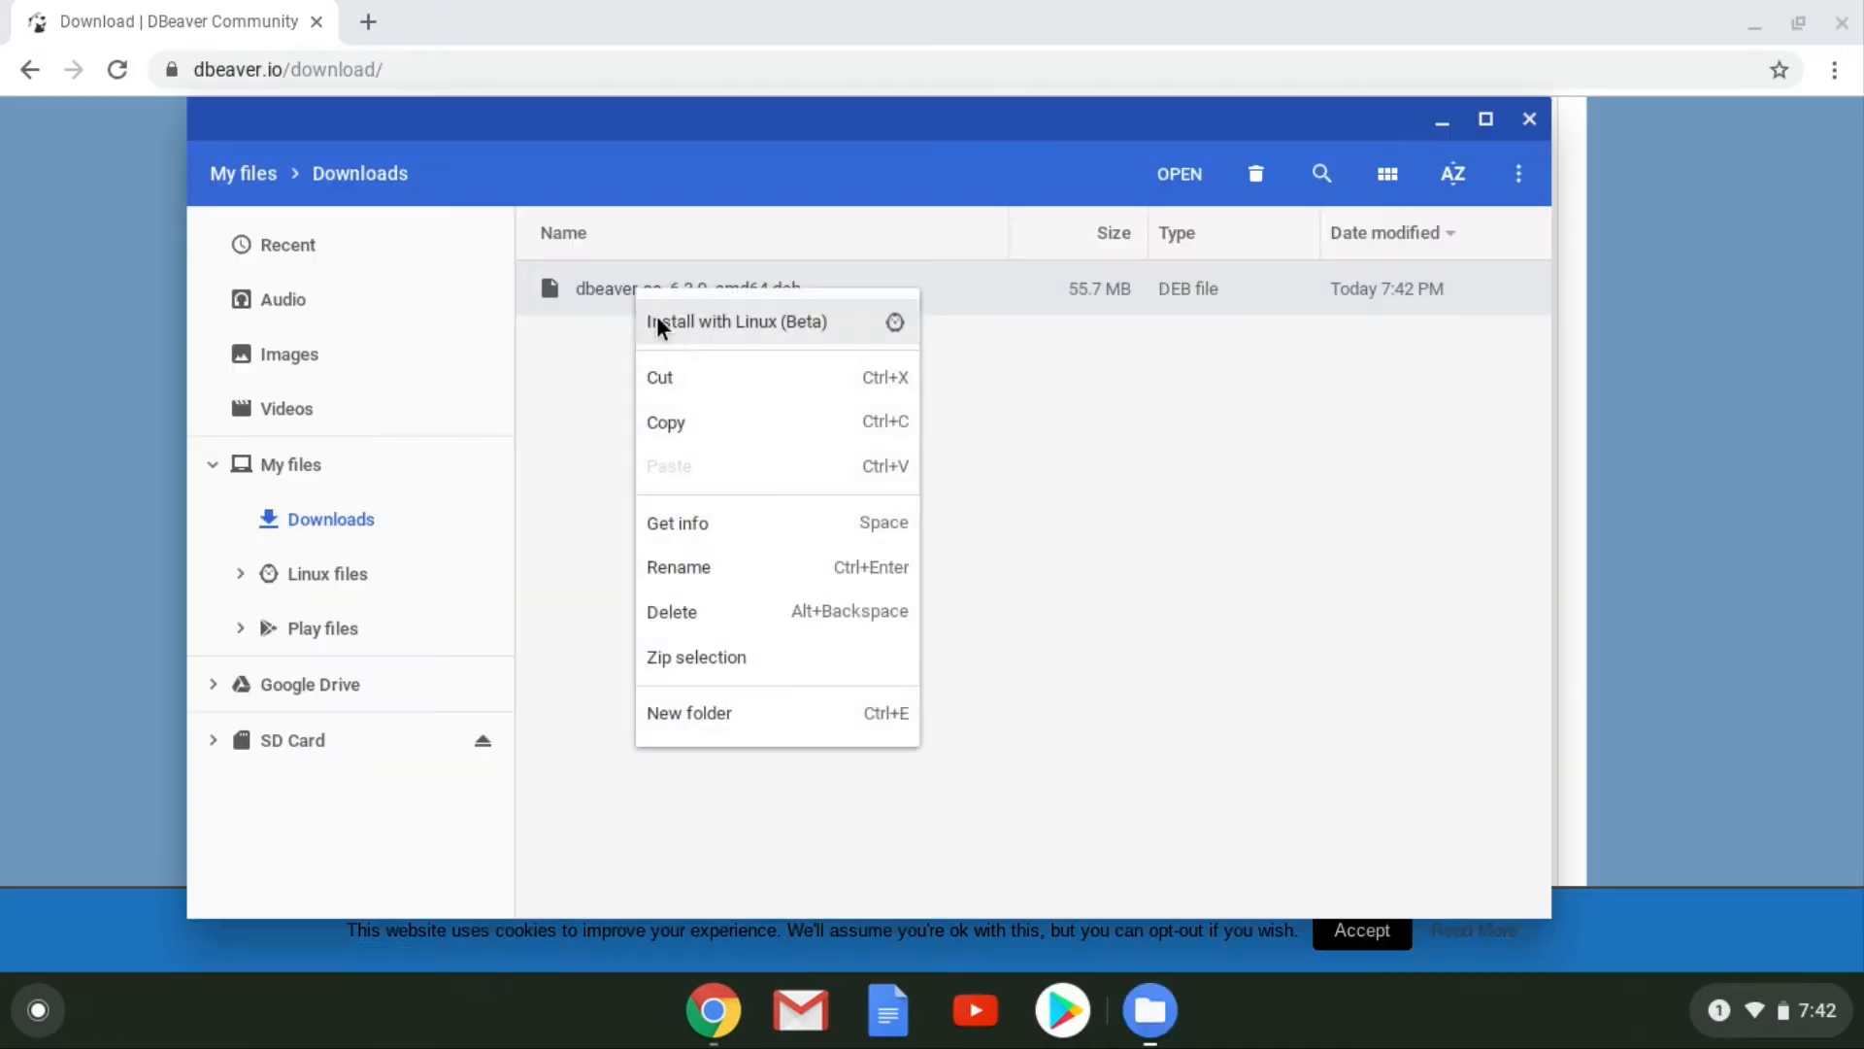
pyautogui.click(326, 573)
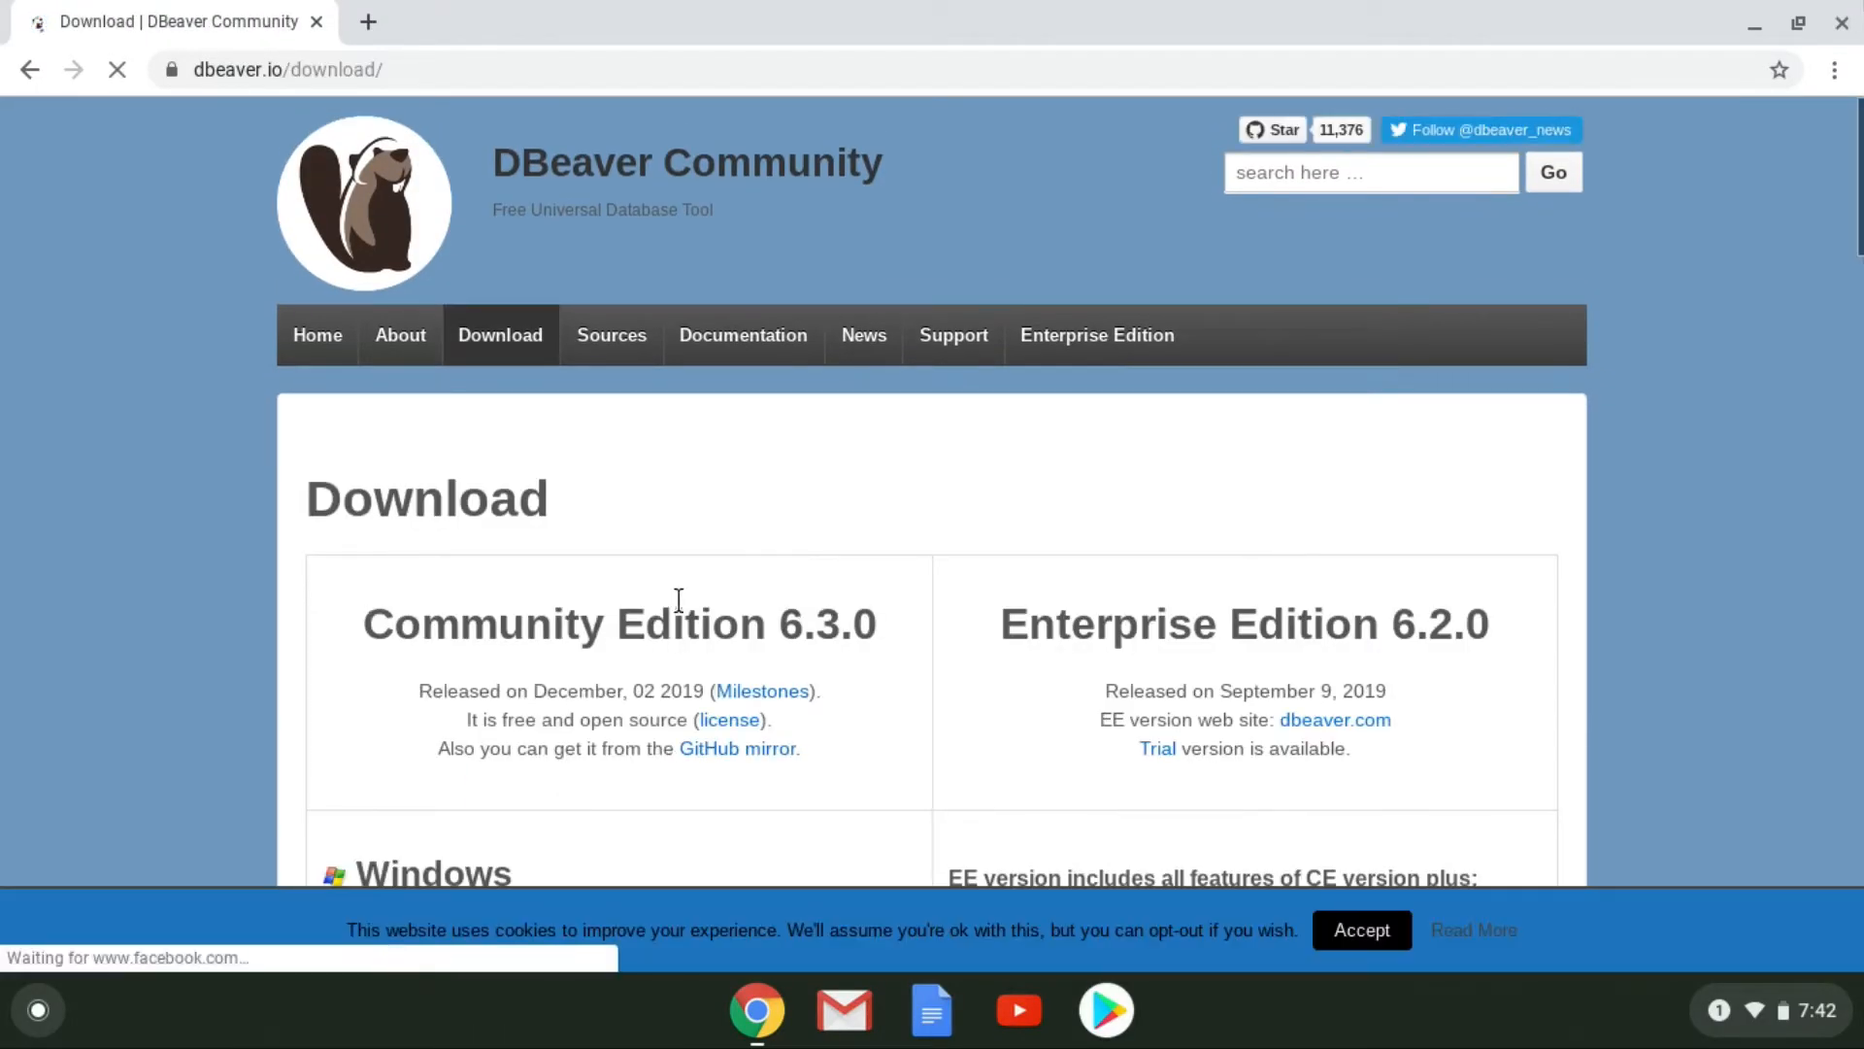
# Download the 'Linux Debian package 64 bit (installer)' from the Linux section.
pyautogui.scroll(-3)
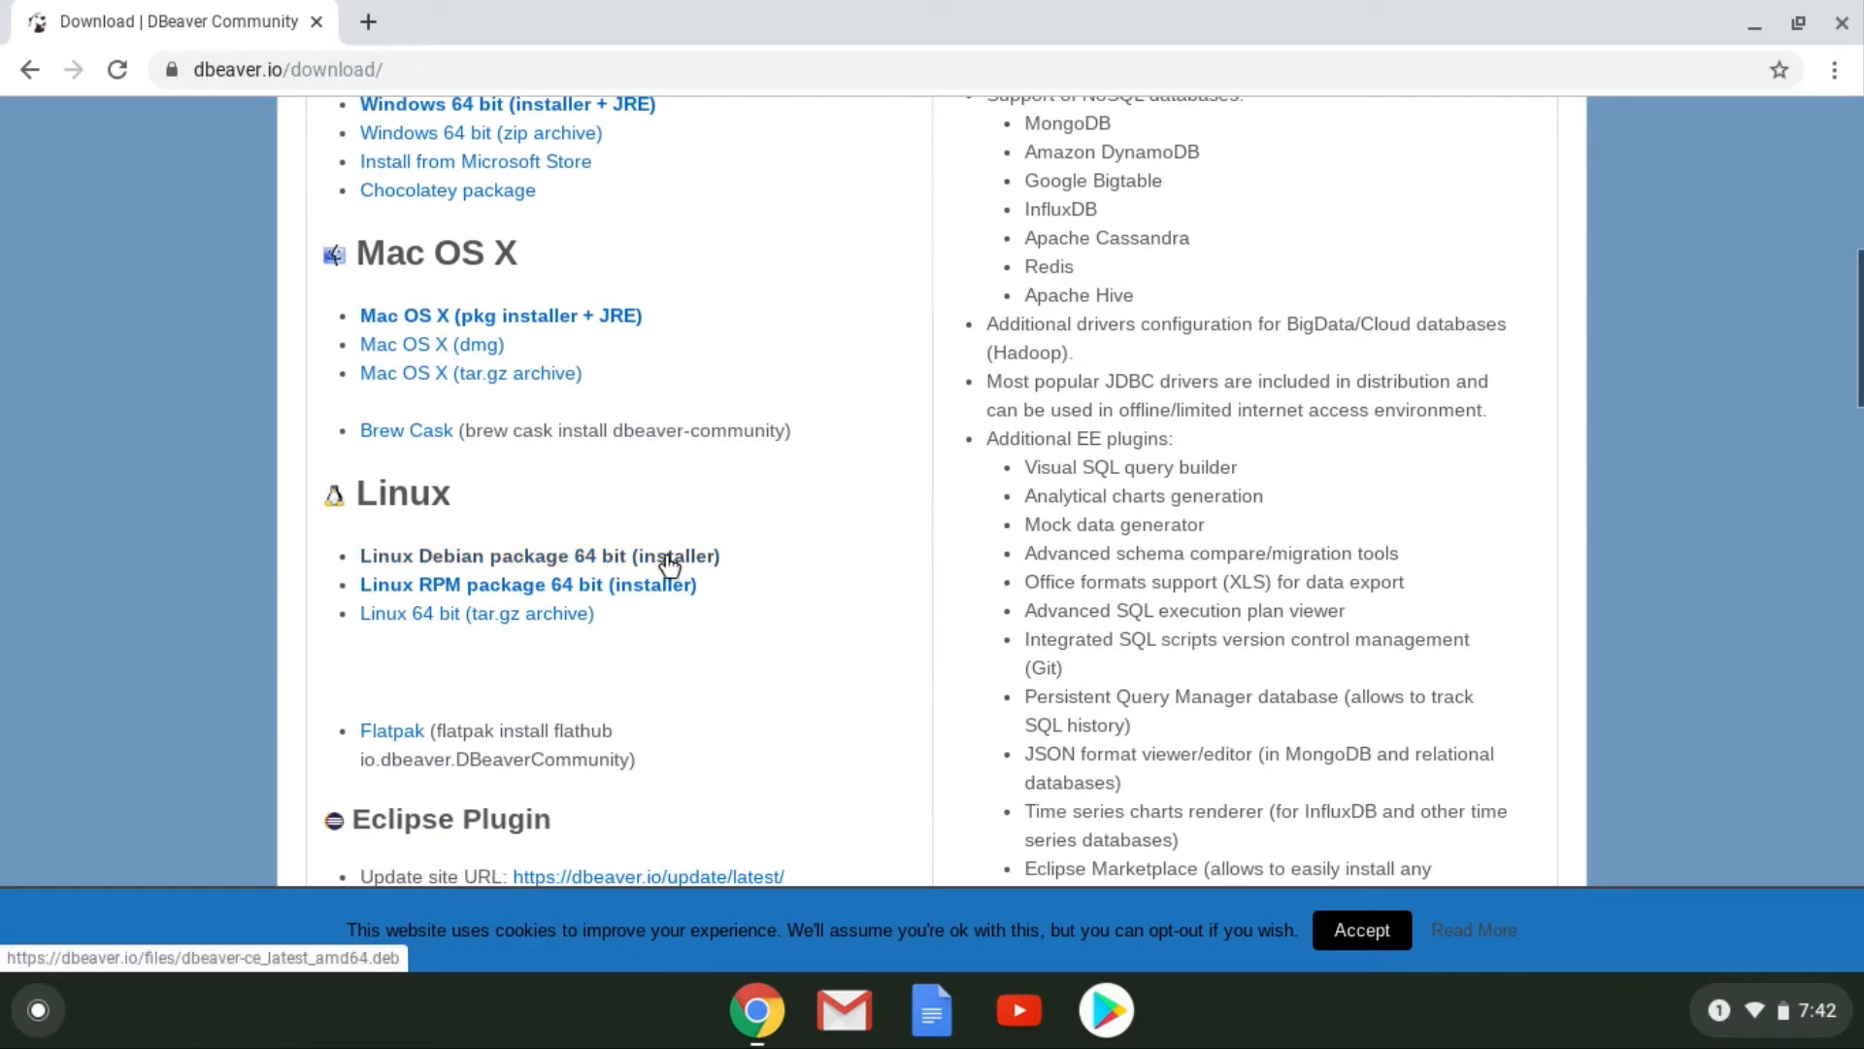
pyautogui.click(540, 555)
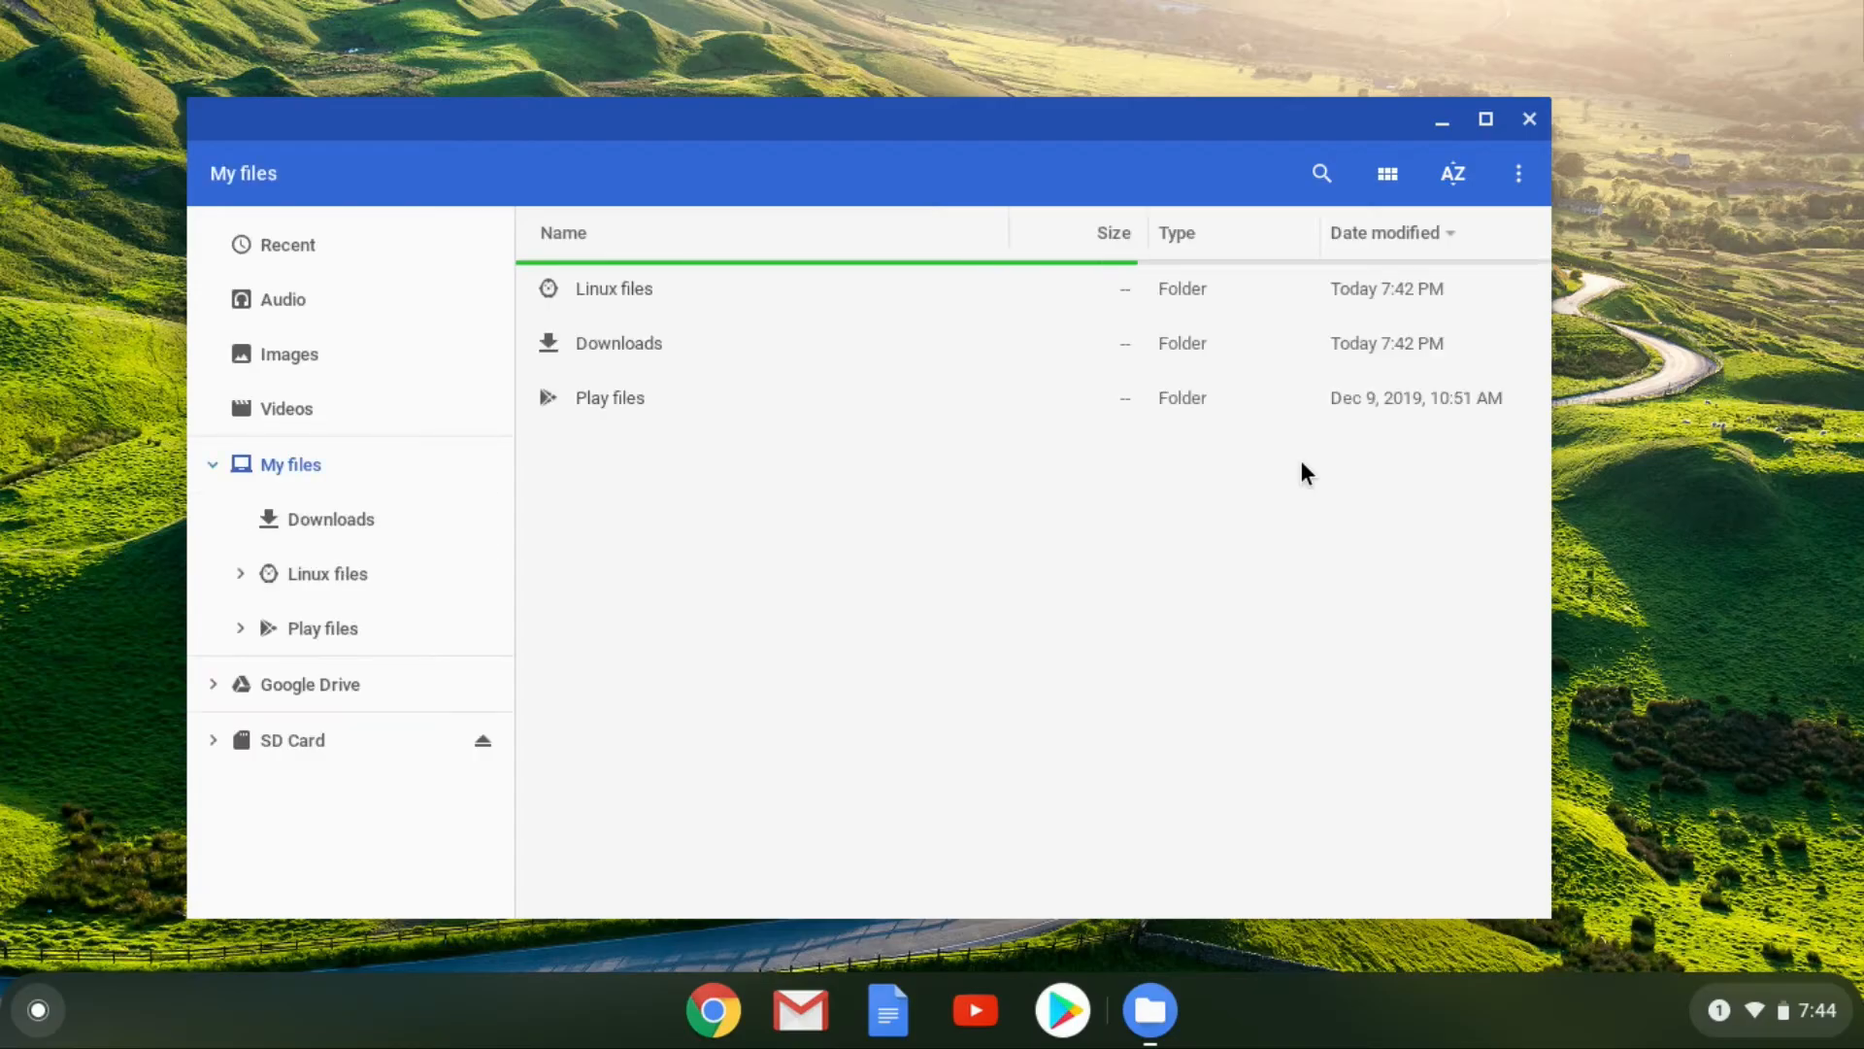
# Choose 'Install with Linux (Beta)' for the dbeaver-ce .deb file in Downloads.
pyautogui.click(618, 344)
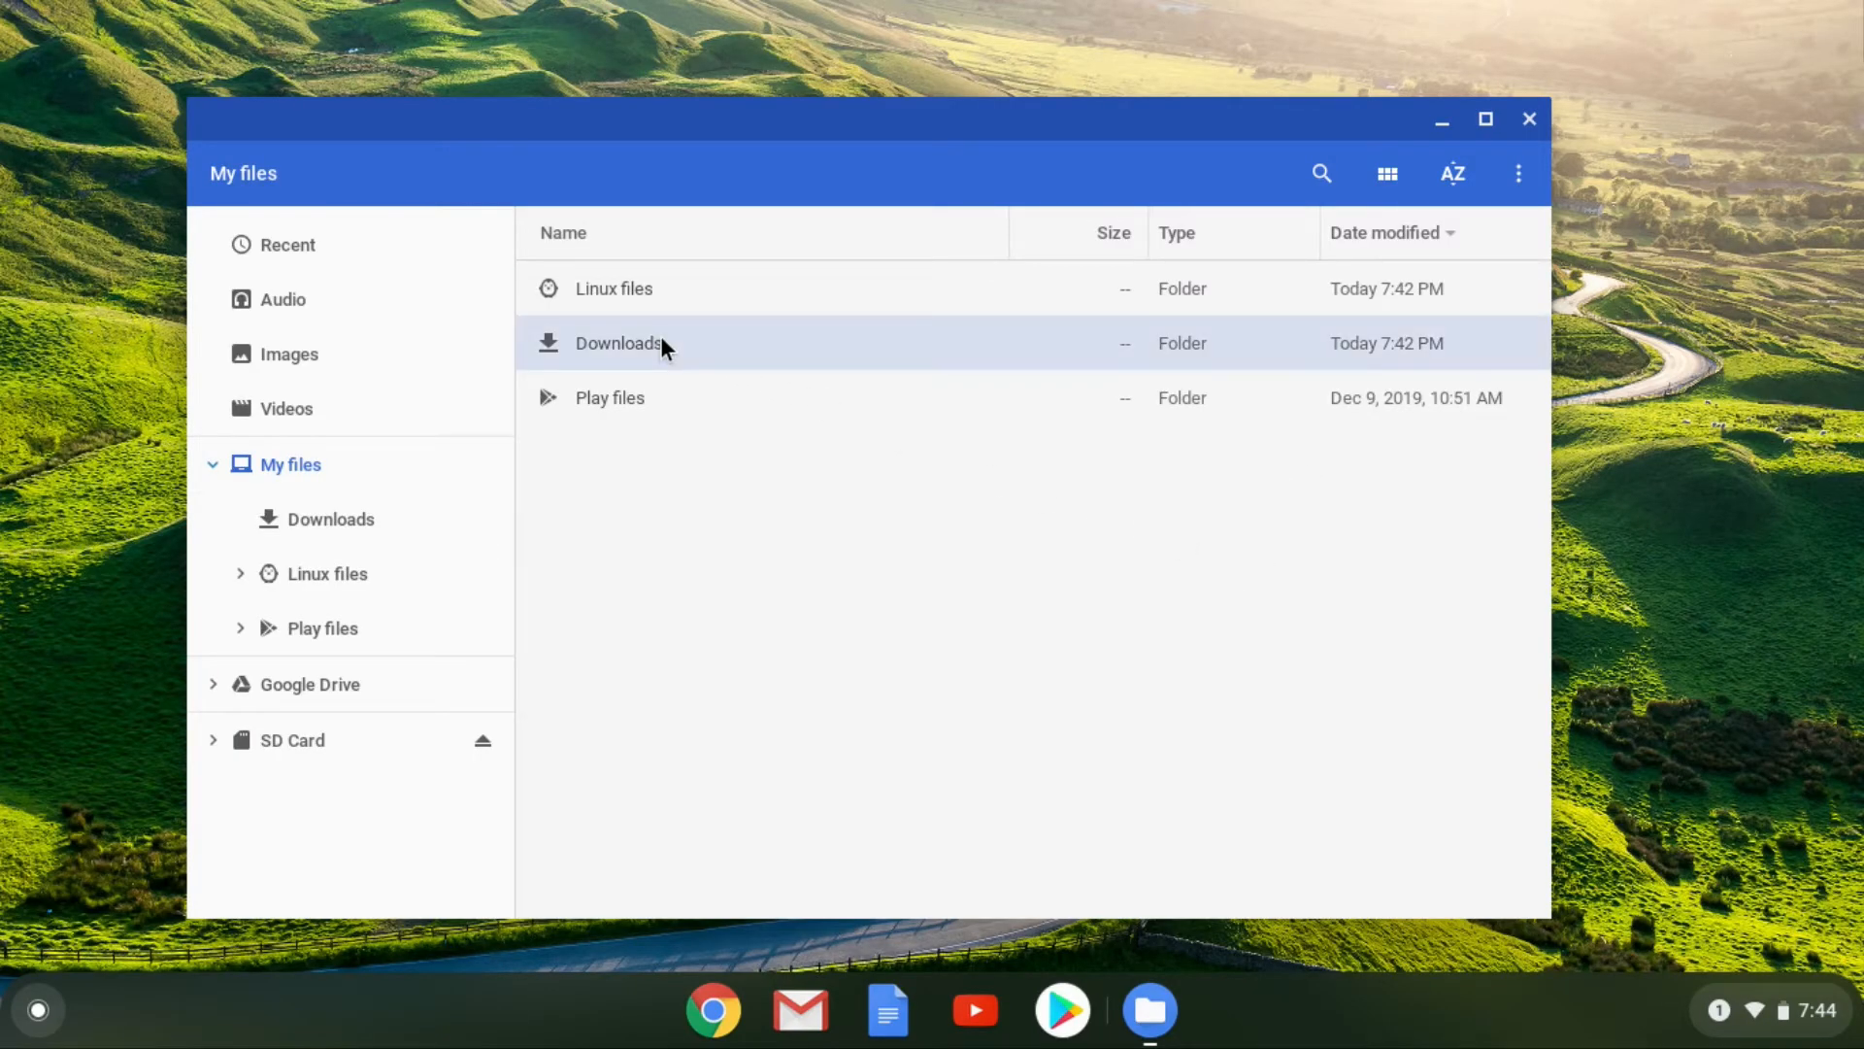
pyautogui.doubleClick(619, 343)
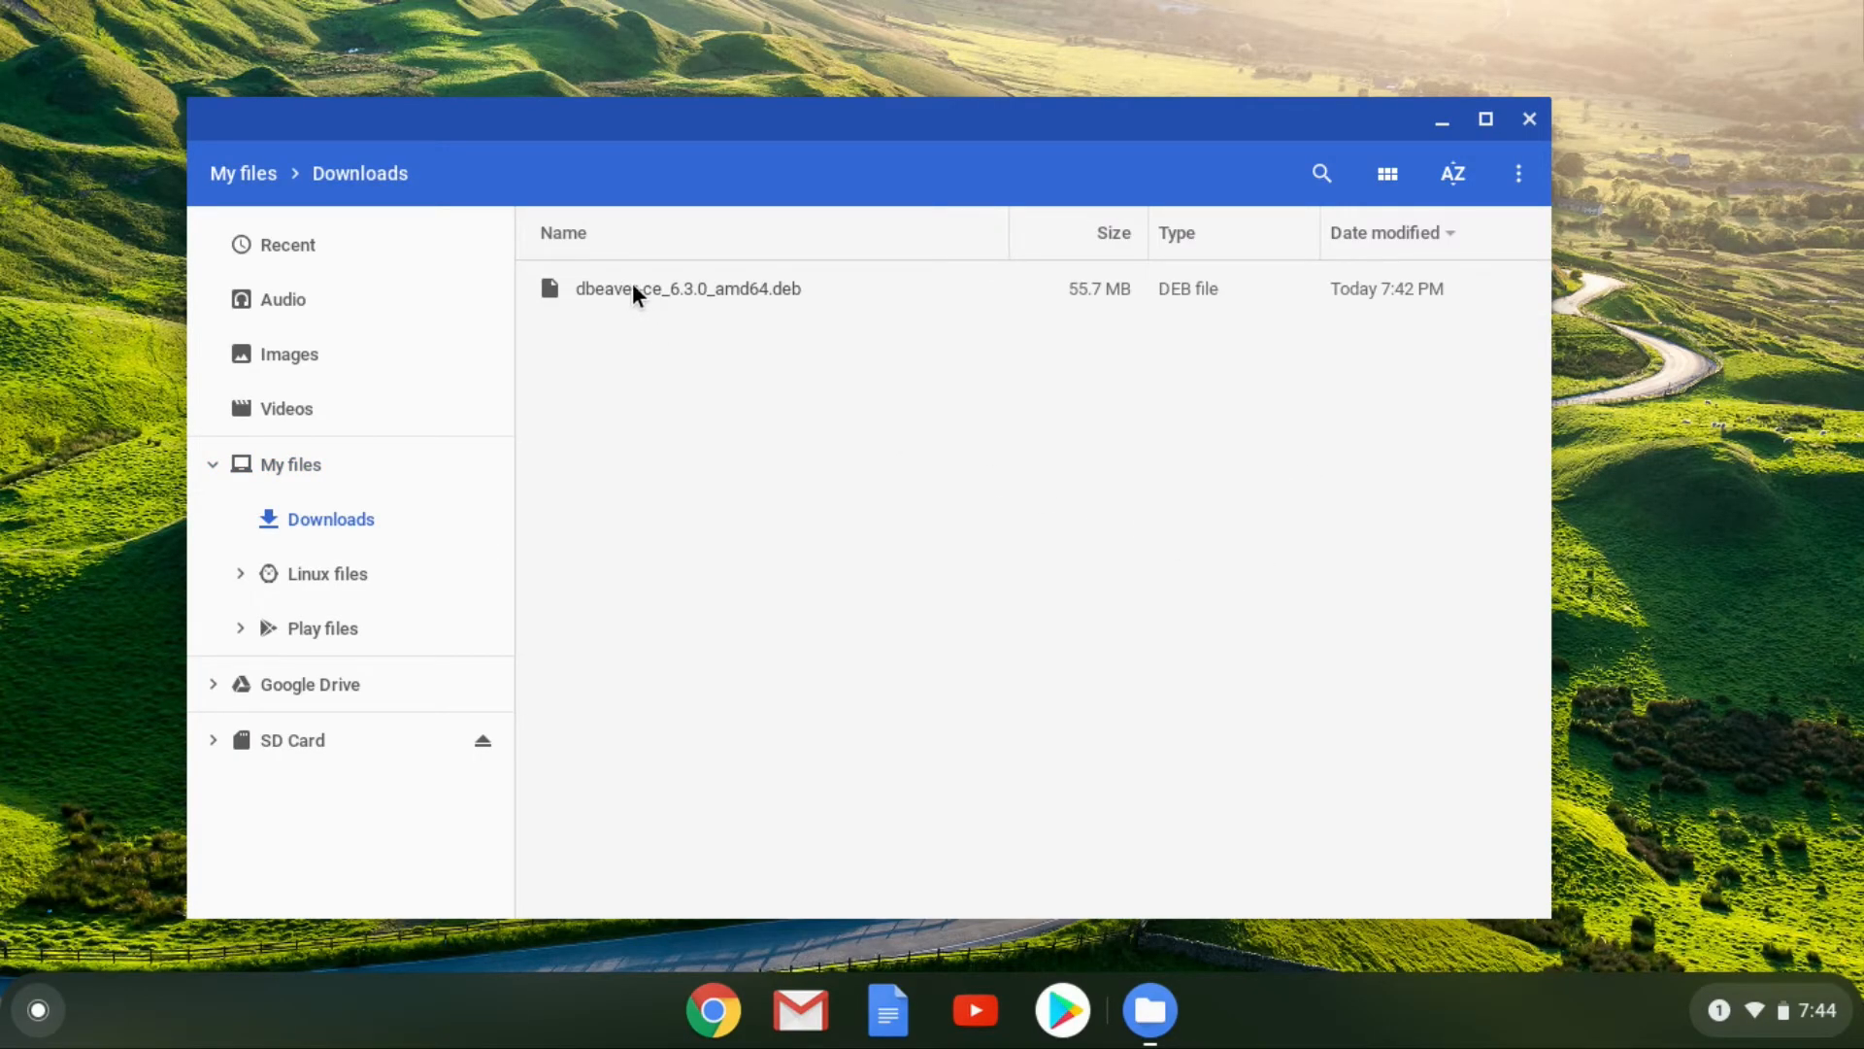
pyautogui.rightClick(688, 287)
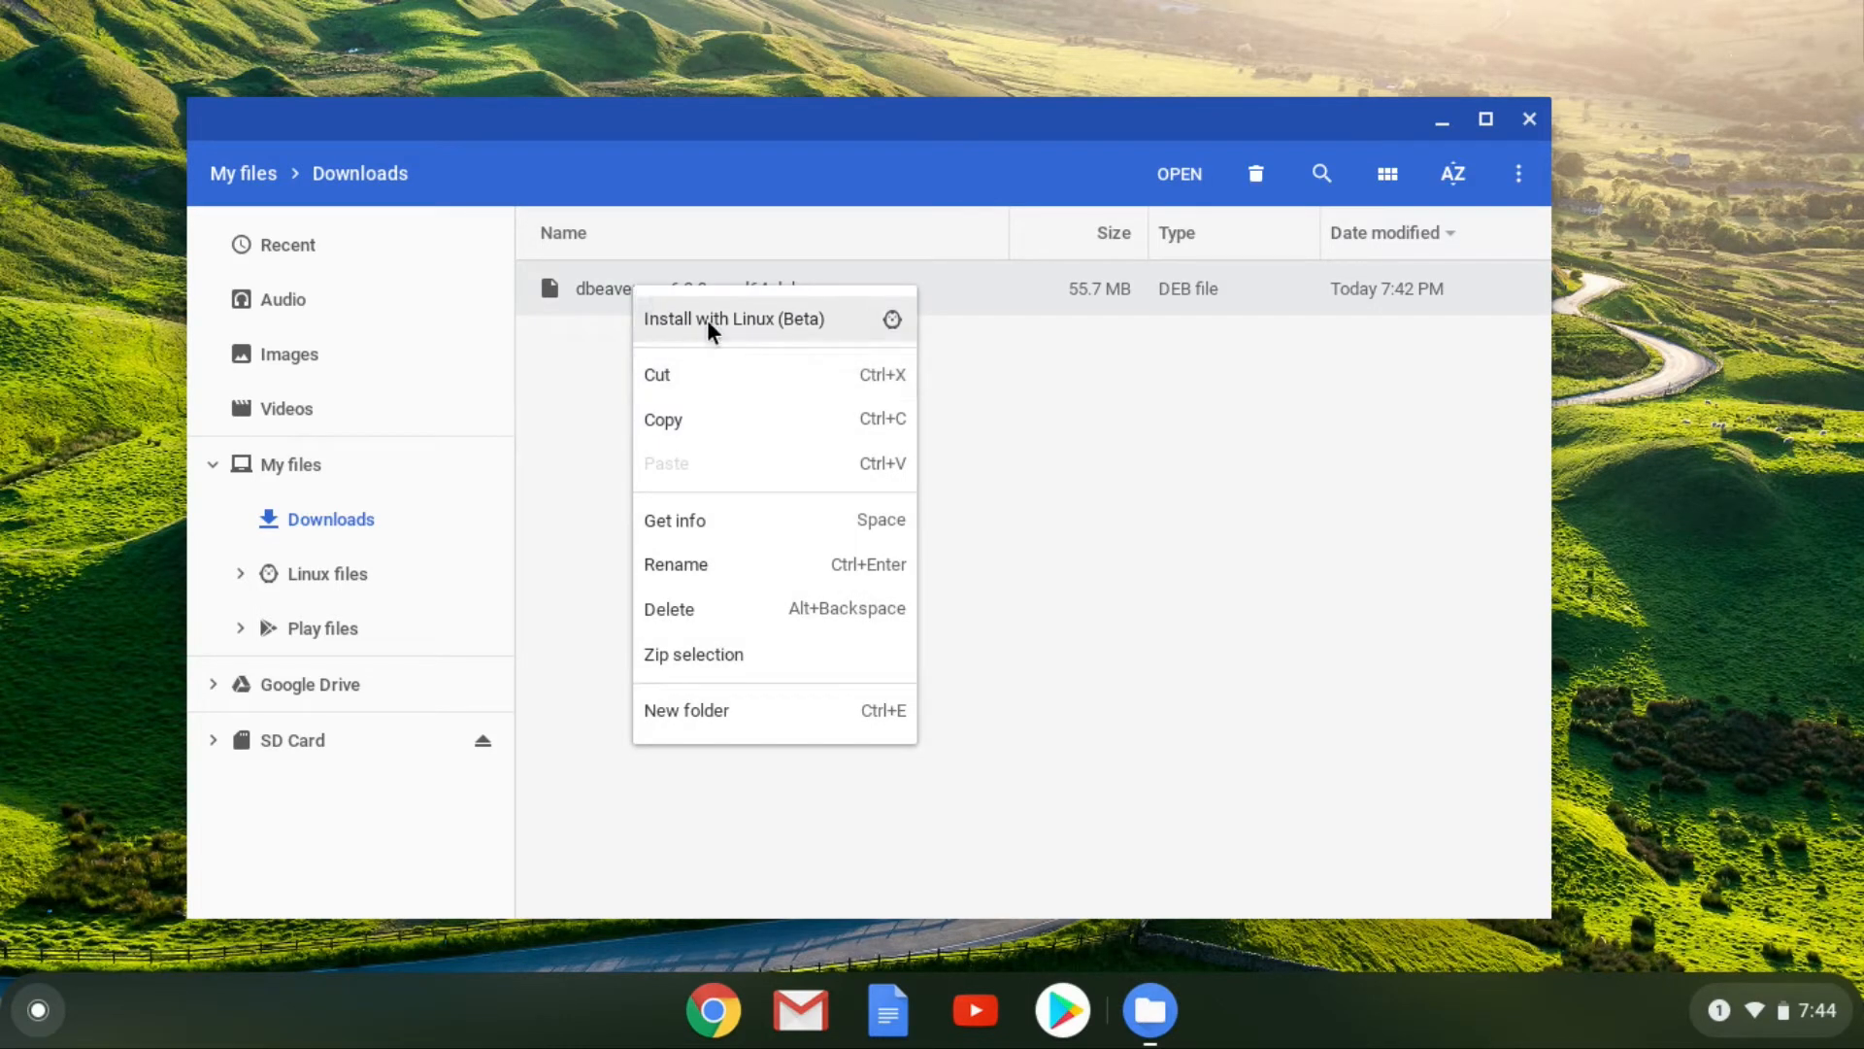
pyautogui.click(734, 319)
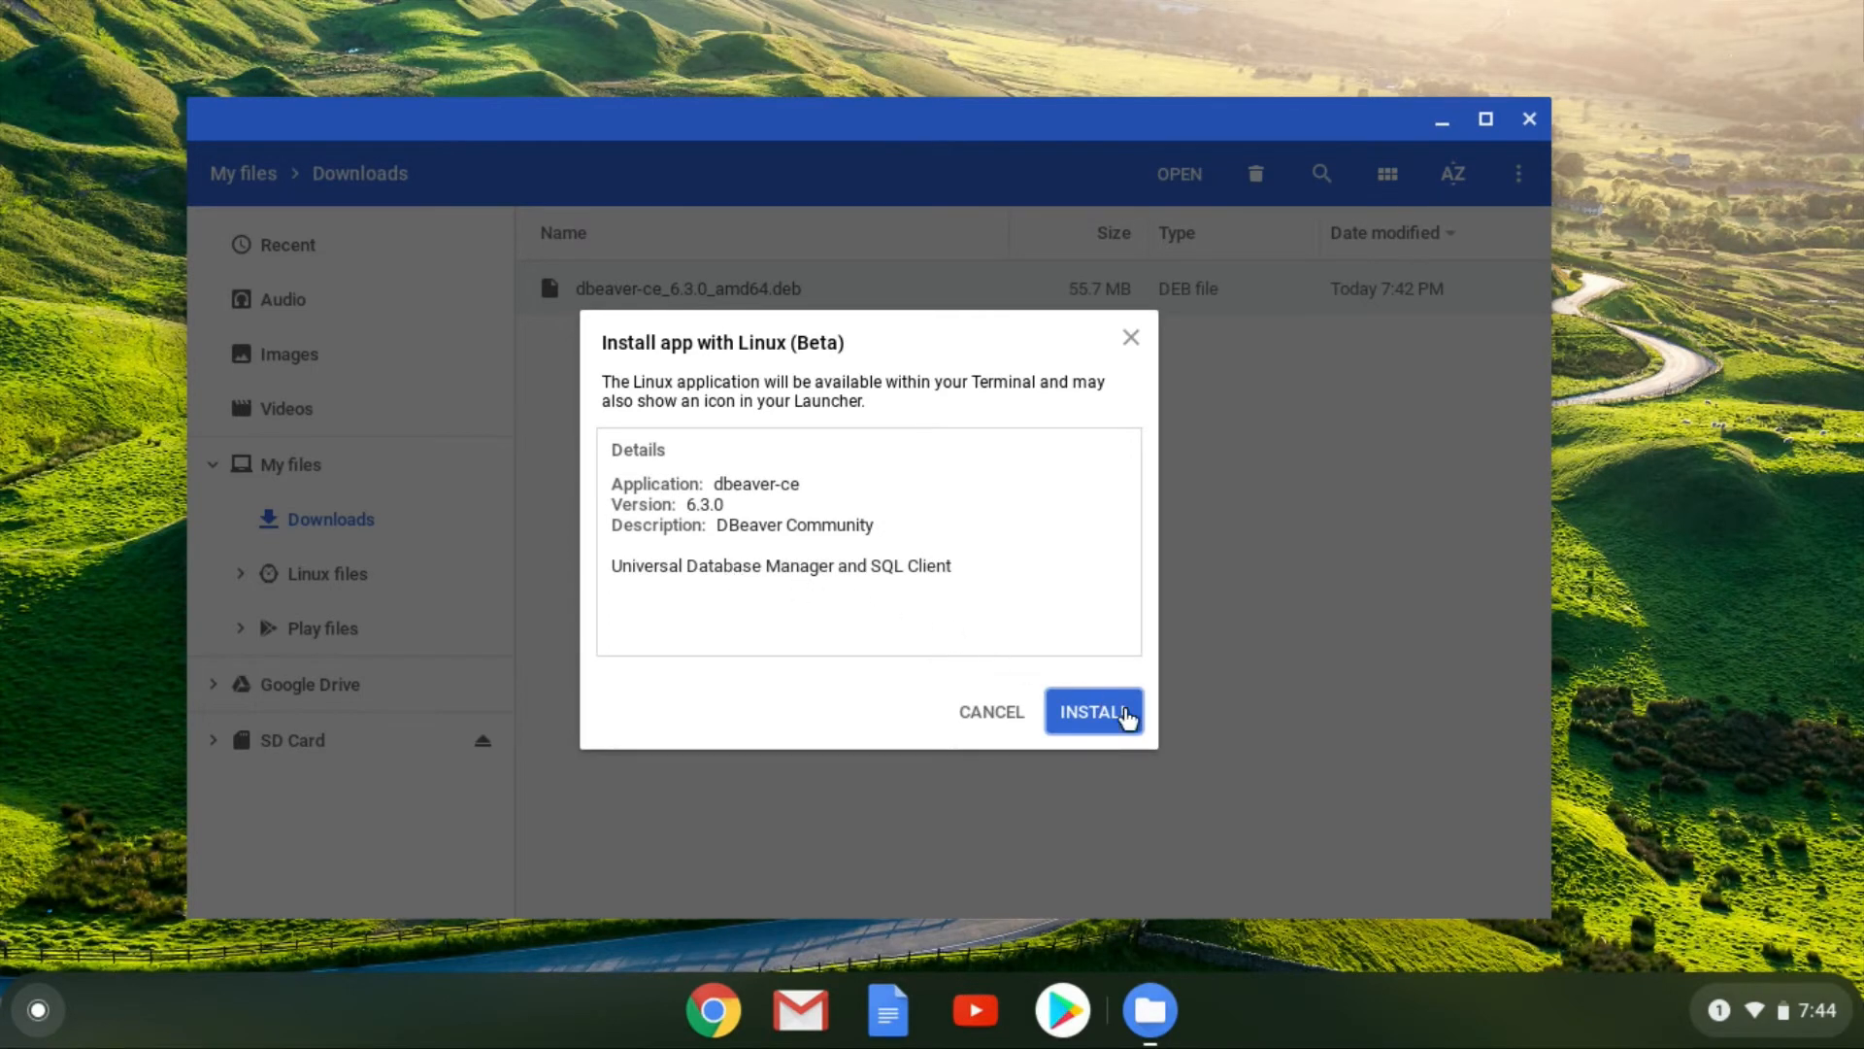
# Confirm installing DBeaver Community 6.3.0 and acknowledge the installation-started notice.
pyautogui.click(1092, 711)
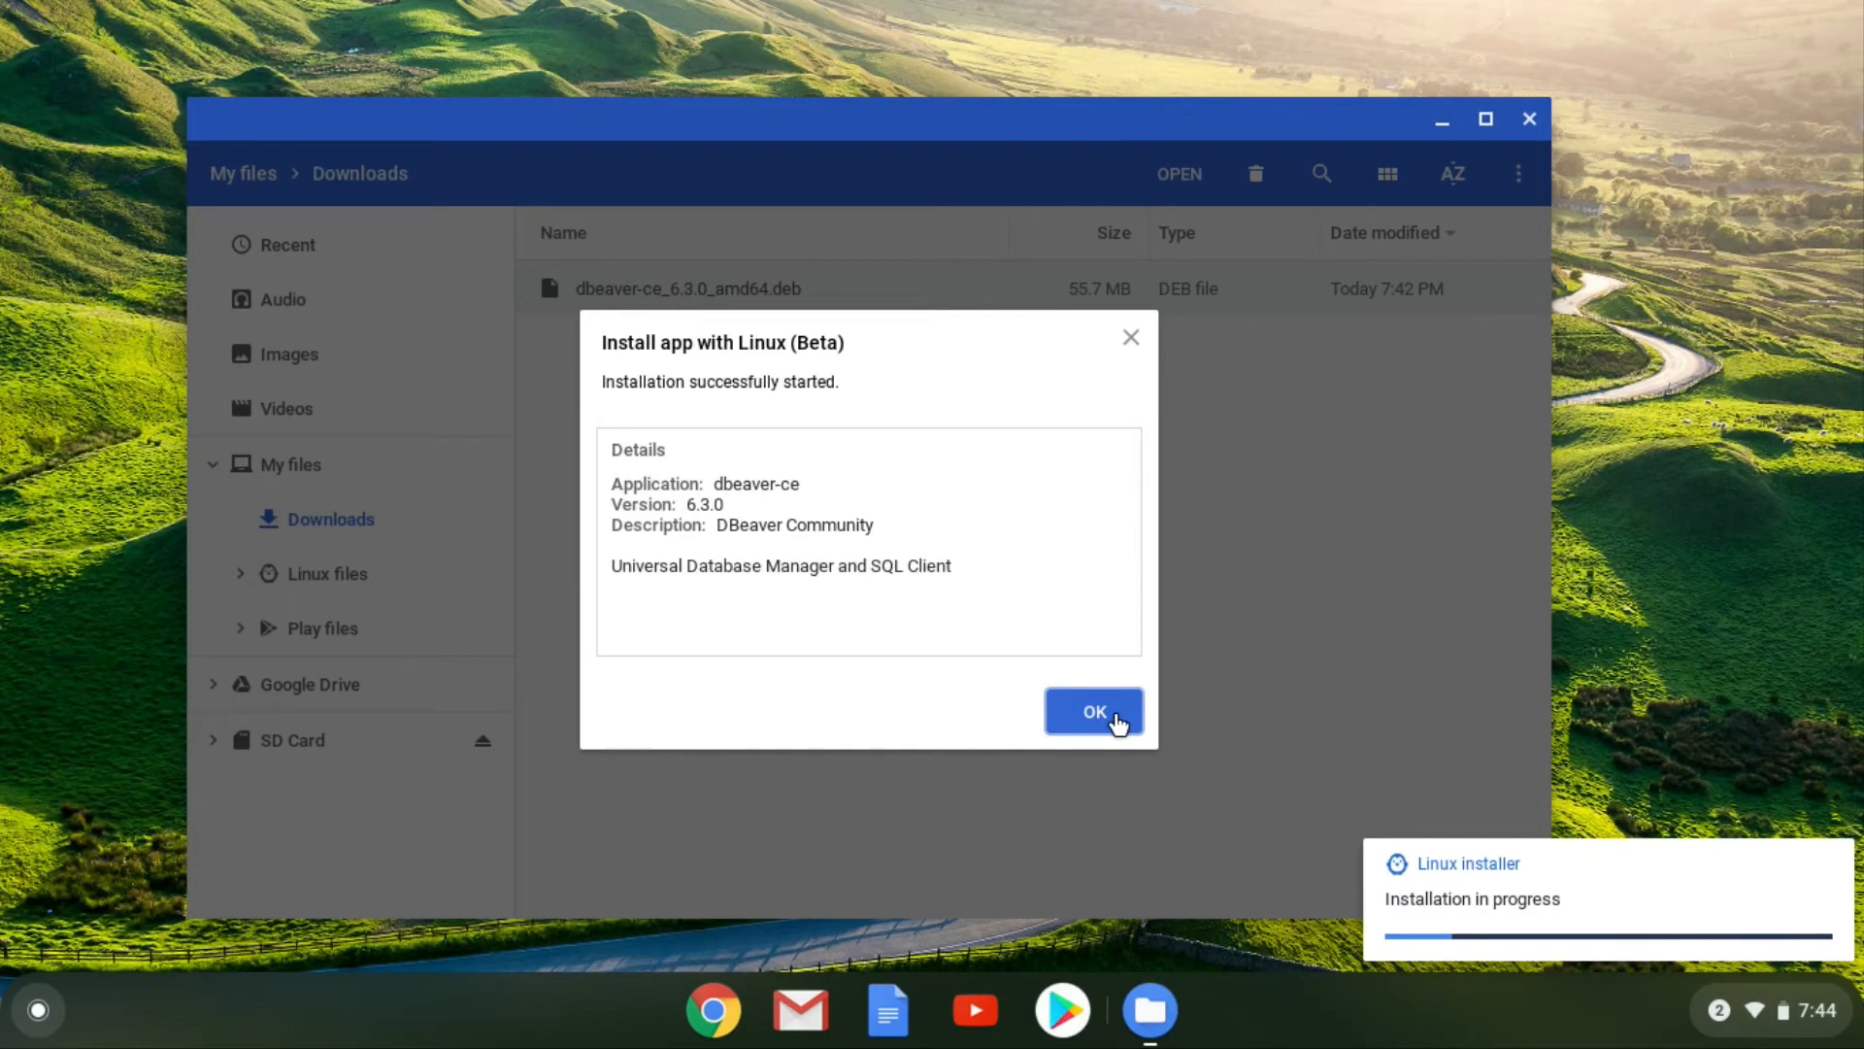
pyautogui.click(1091, 710)
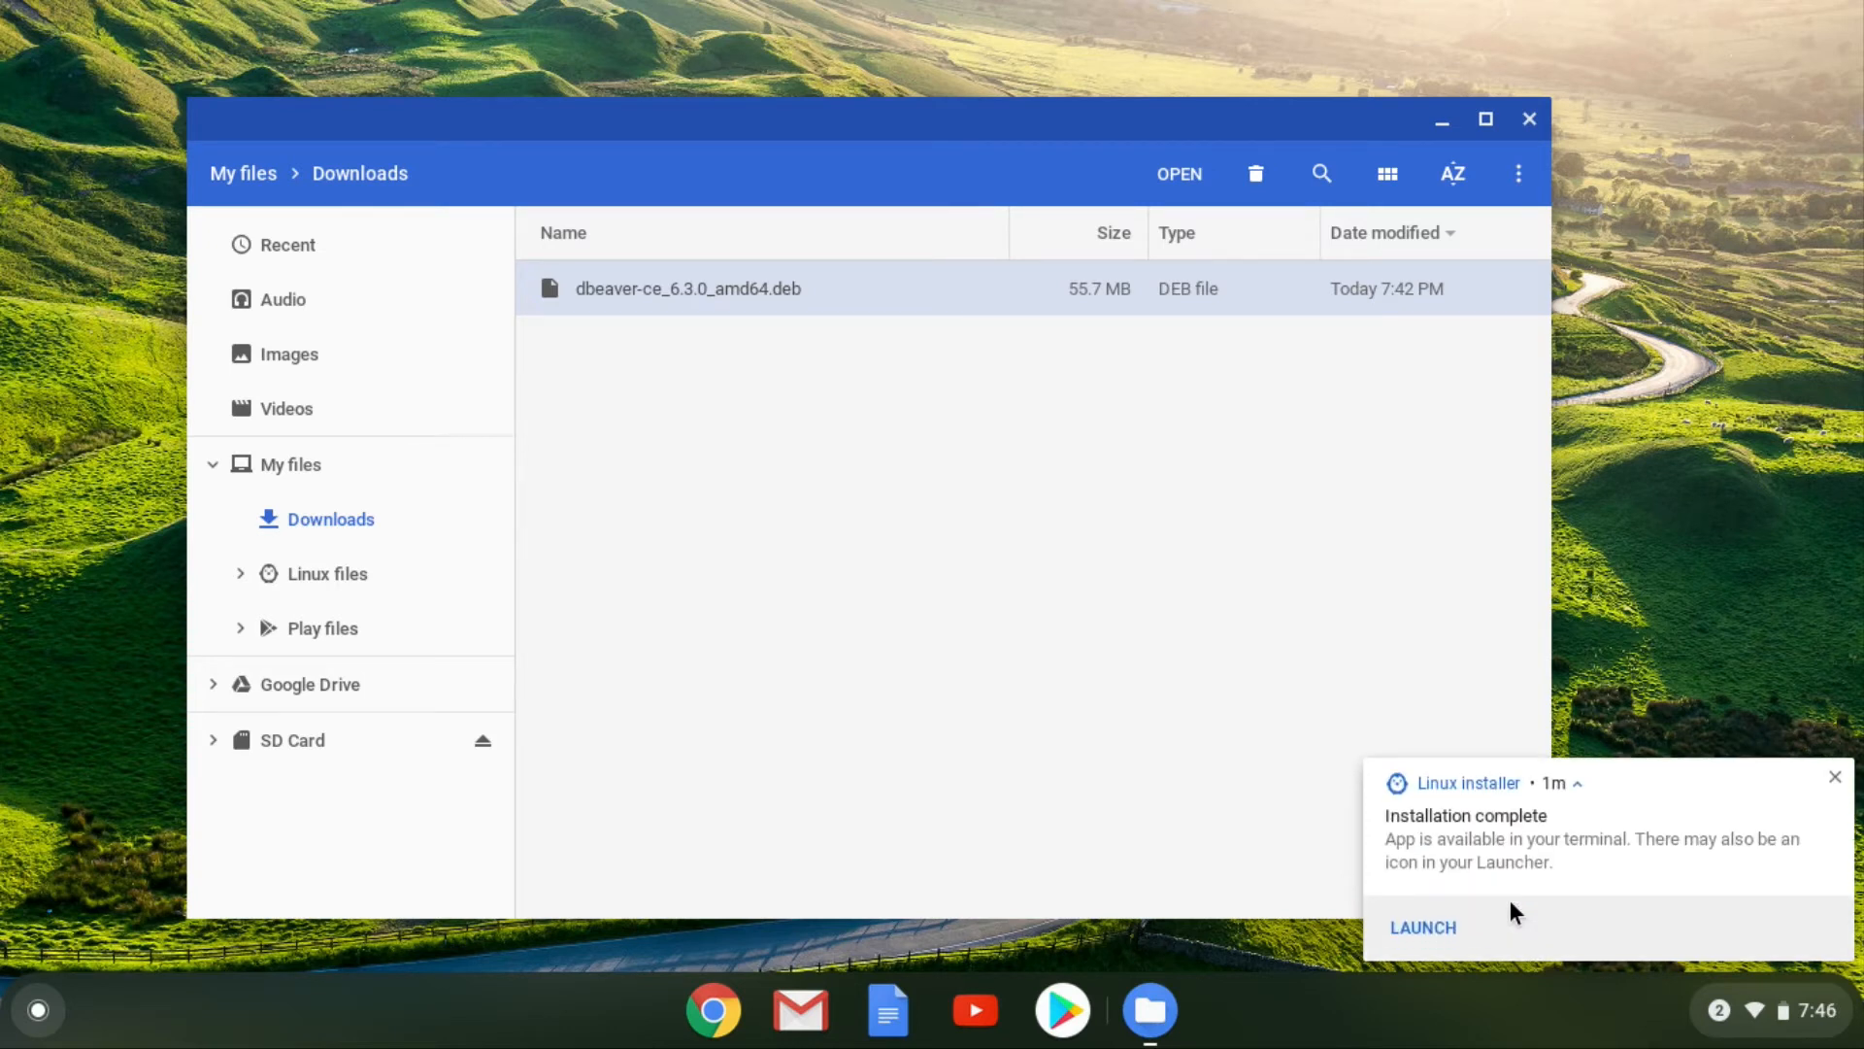
pyautogui.moveTo(1752, 799)
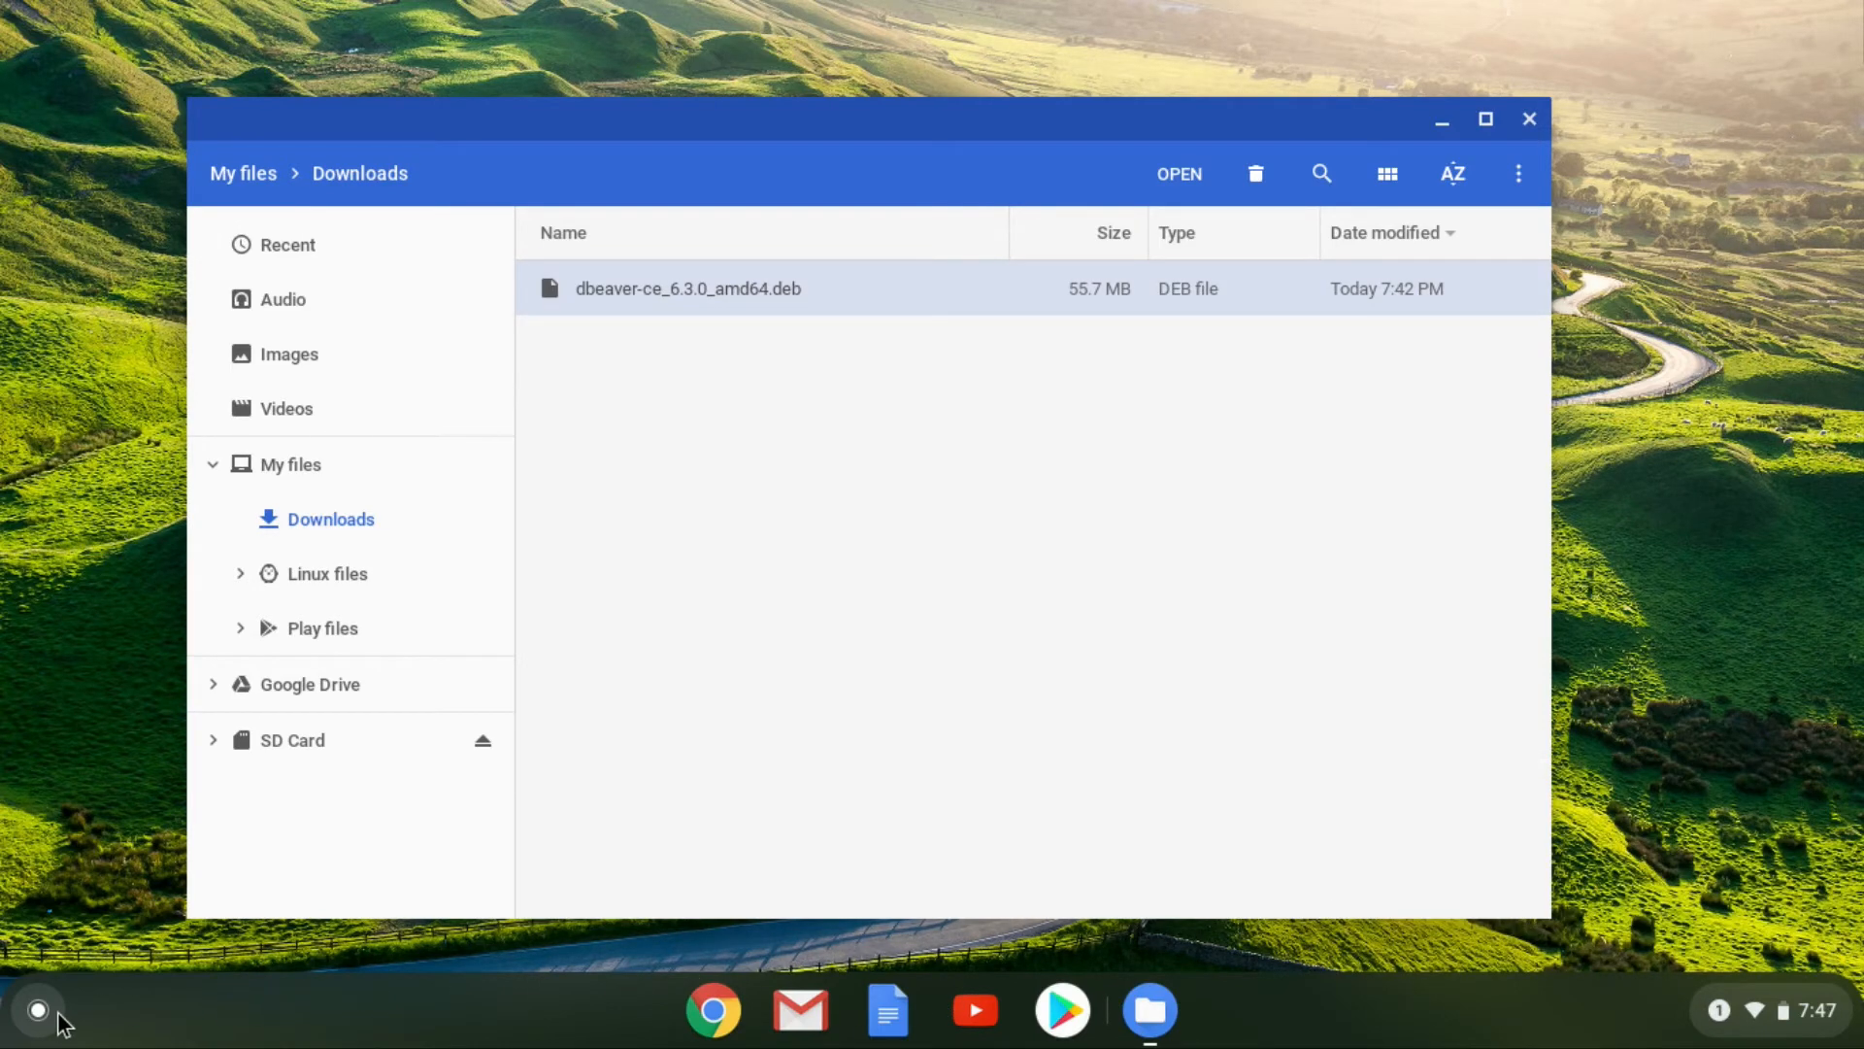
# Uninstall DBeaver Community from the Linux apps folder in the launcher and confirm.
pyautogui.click(37, 1010)
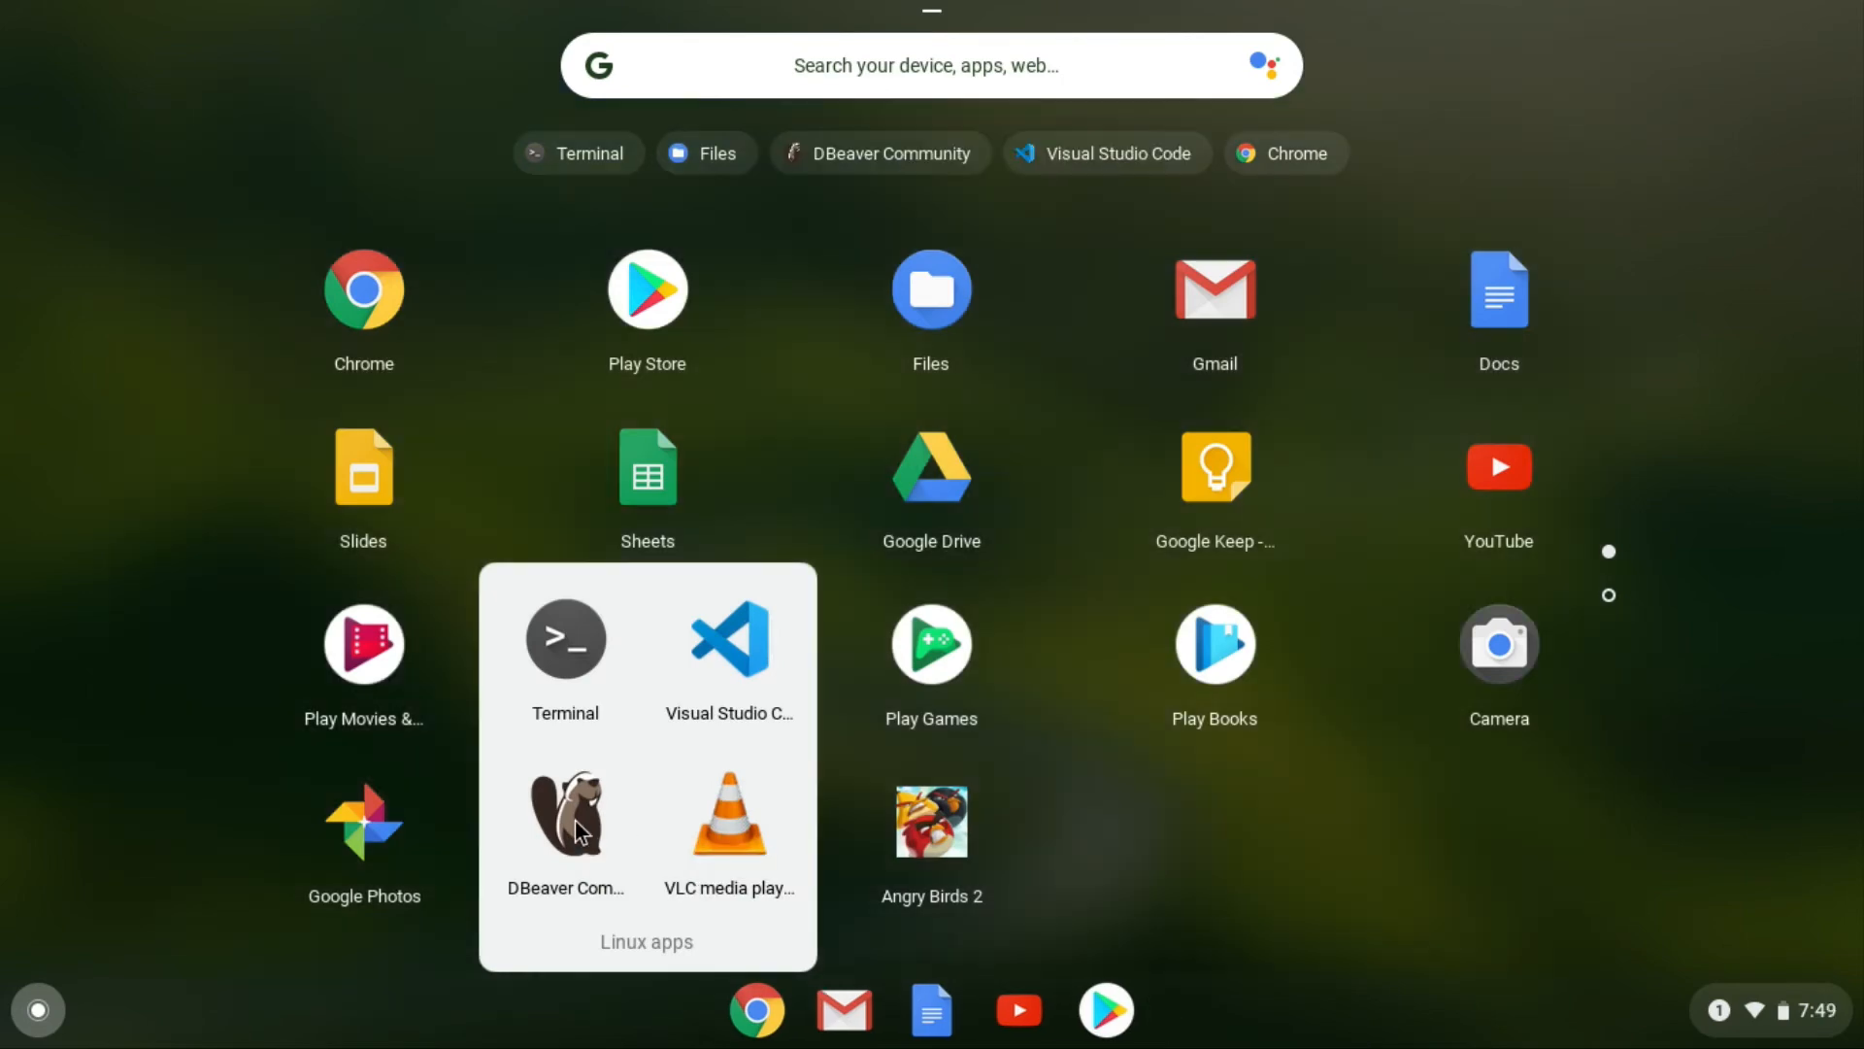
pyautogui.rightClick(565, 809)
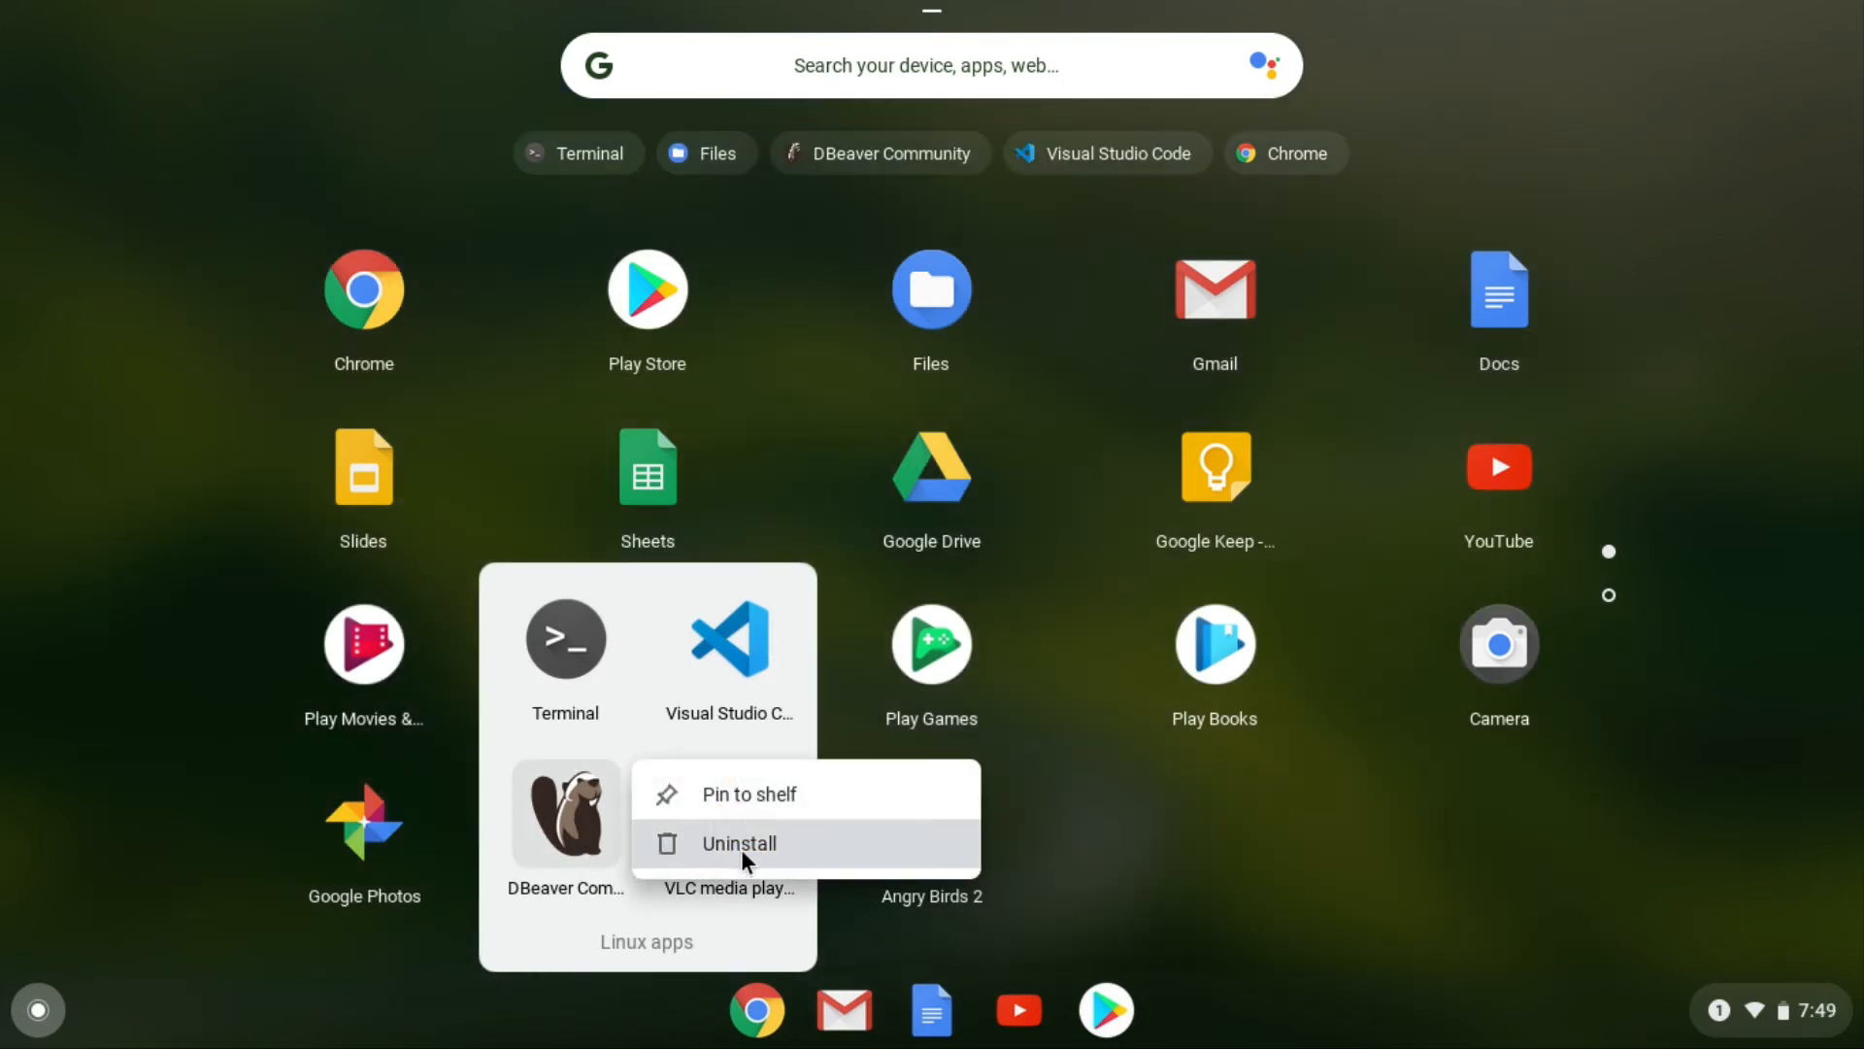
pyautogui.click(738, 842)
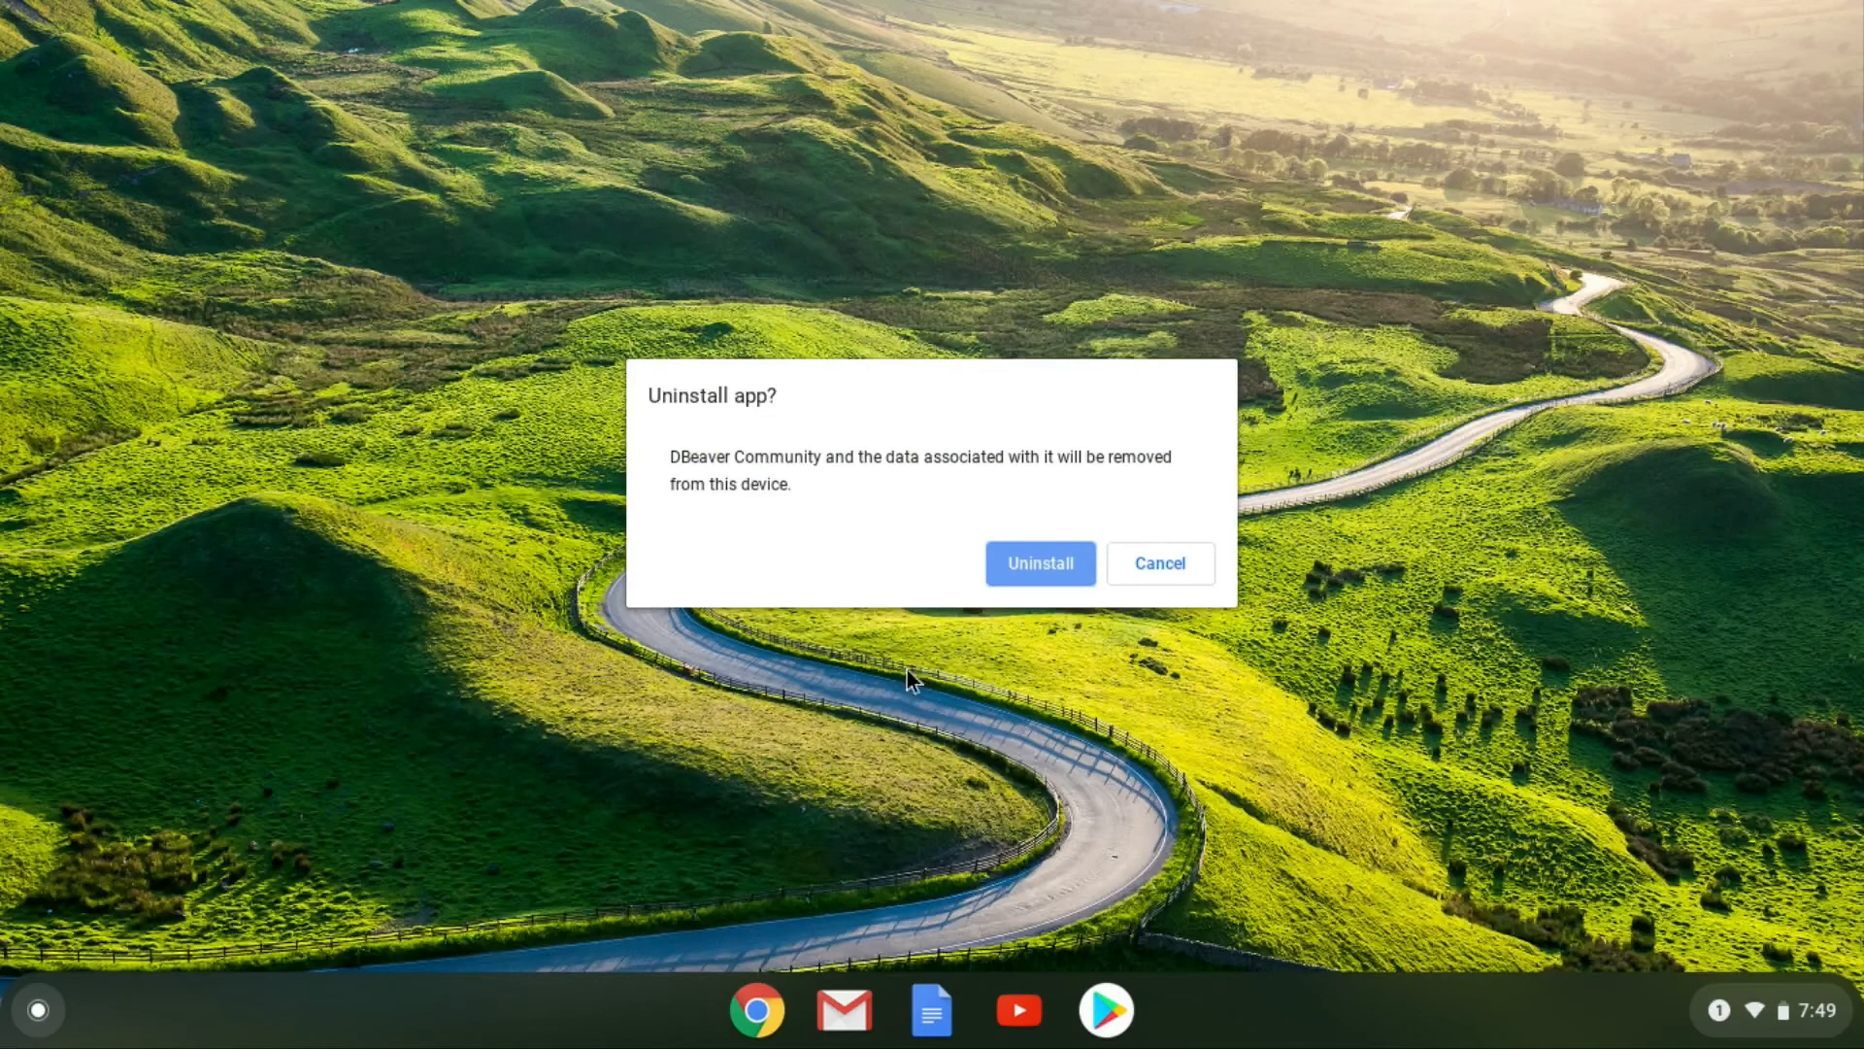
pyautogui.moveTo(1020, 583)
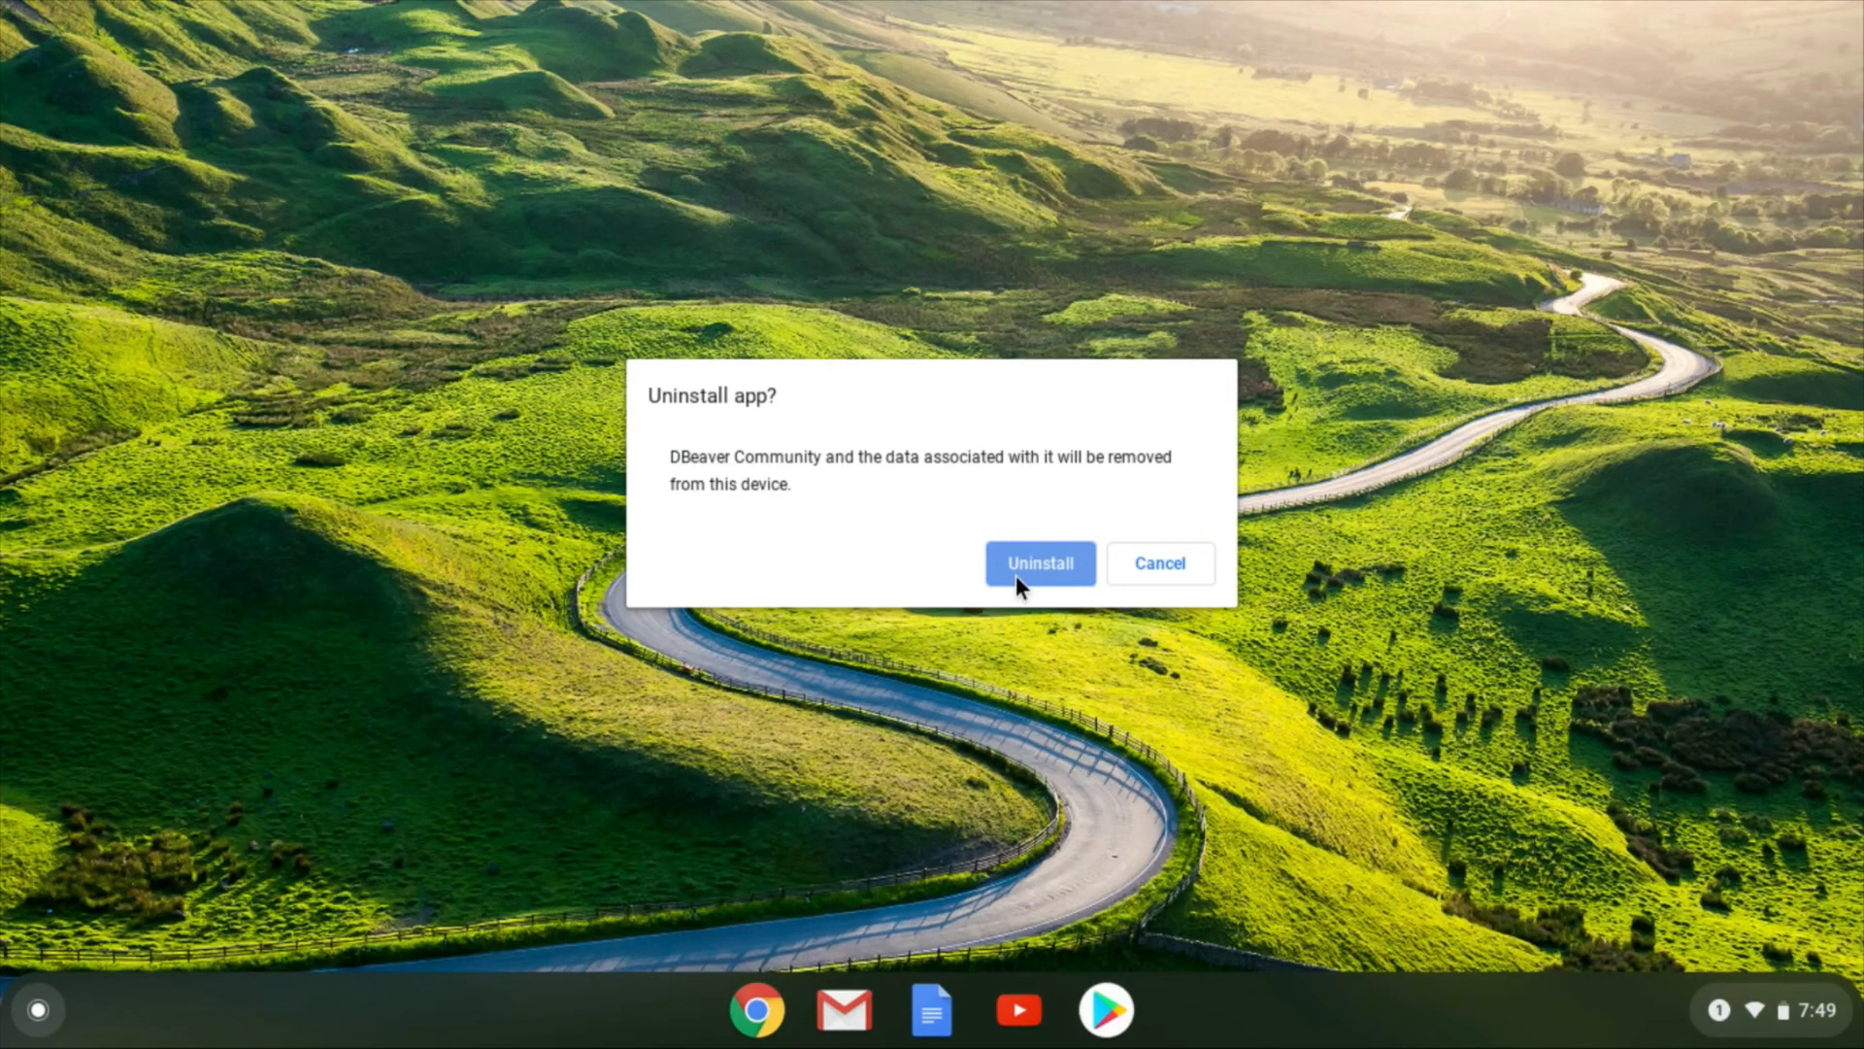
pyautogui.click(1037, 562)
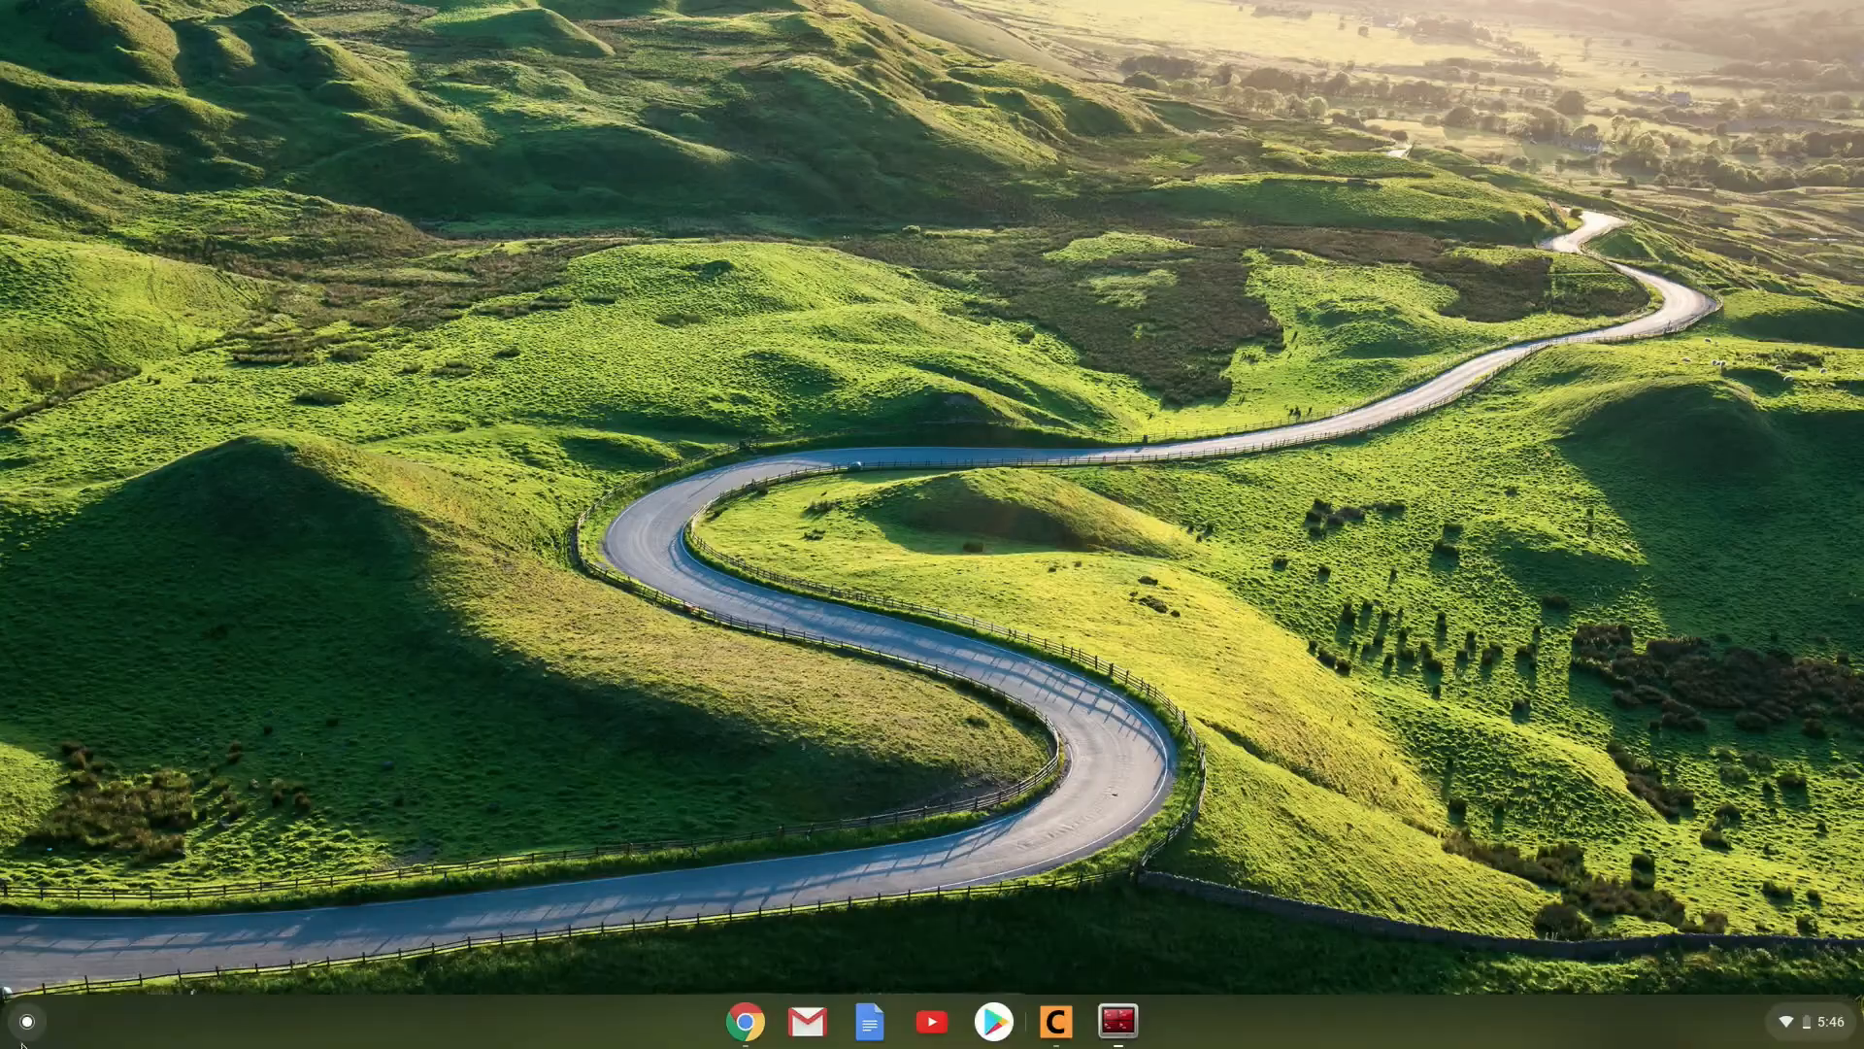
# Split the Linux Terminal vertically into two side-by-side shell panes.
pyautogui.click(25, 1020)
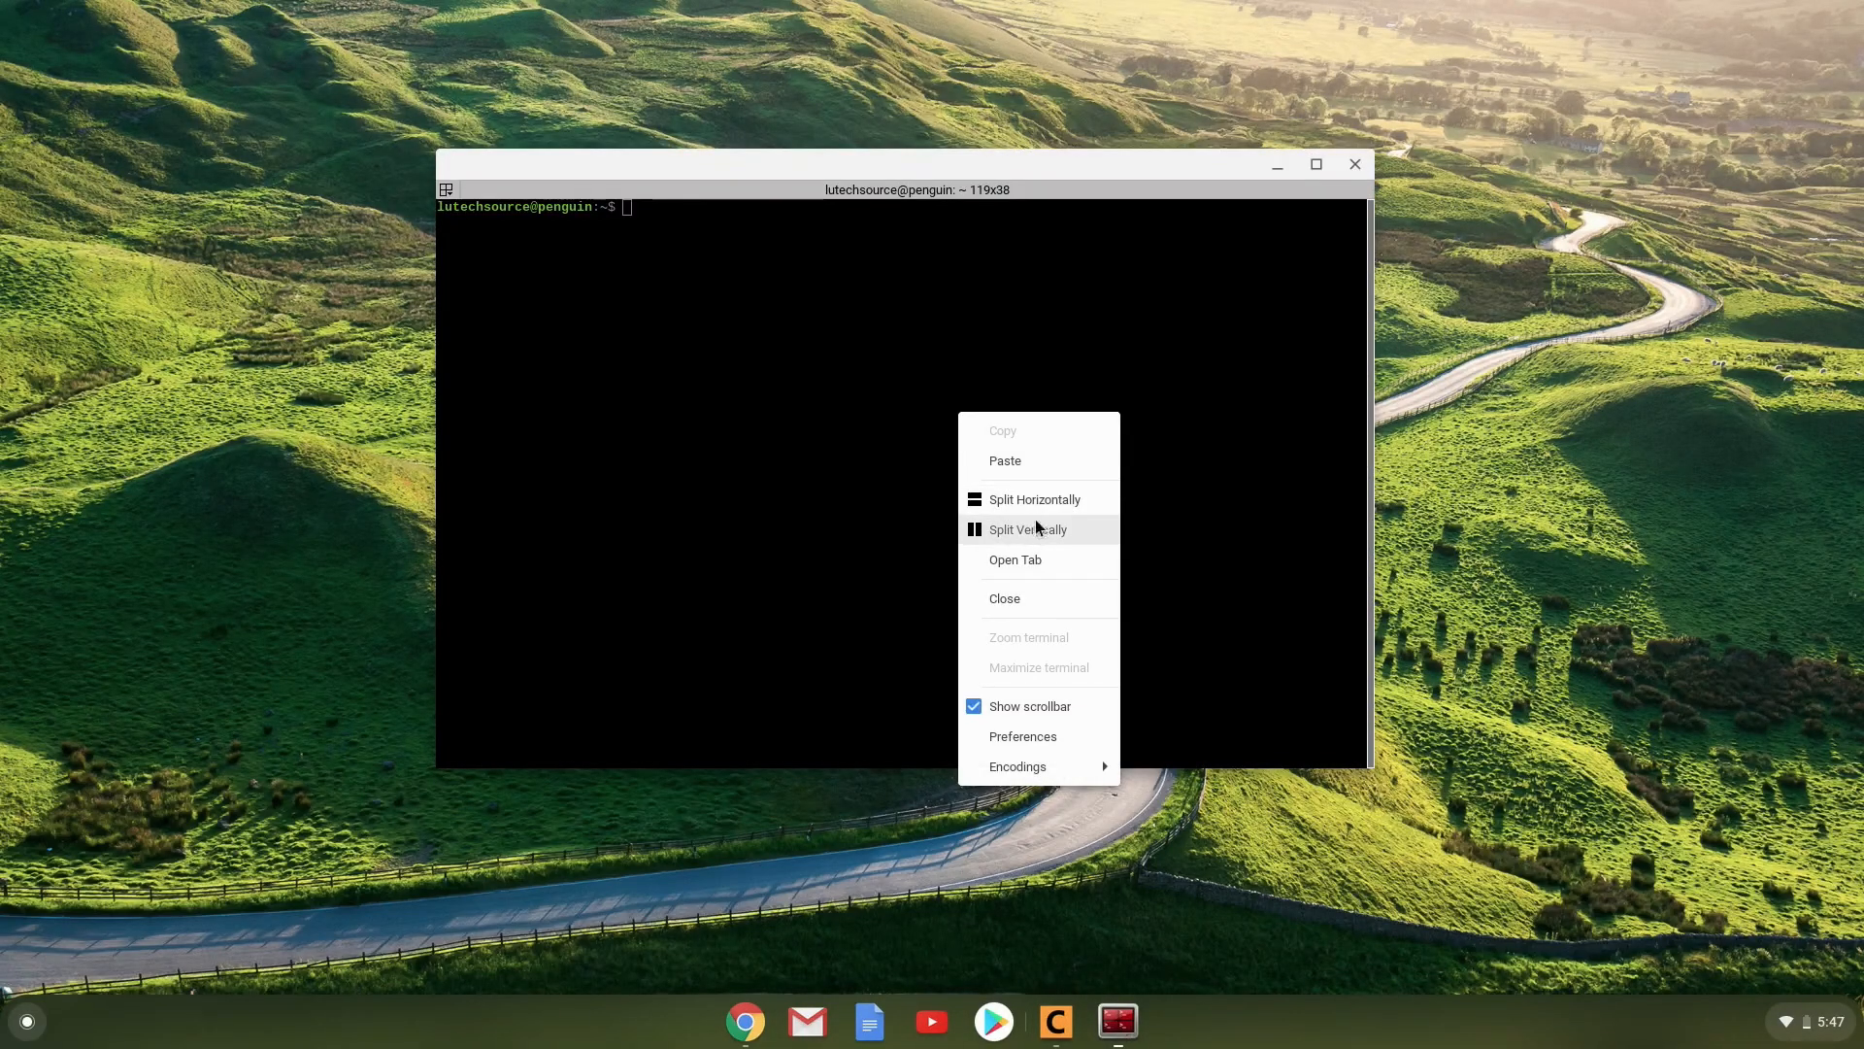
pyautogui.click(1027, 530)
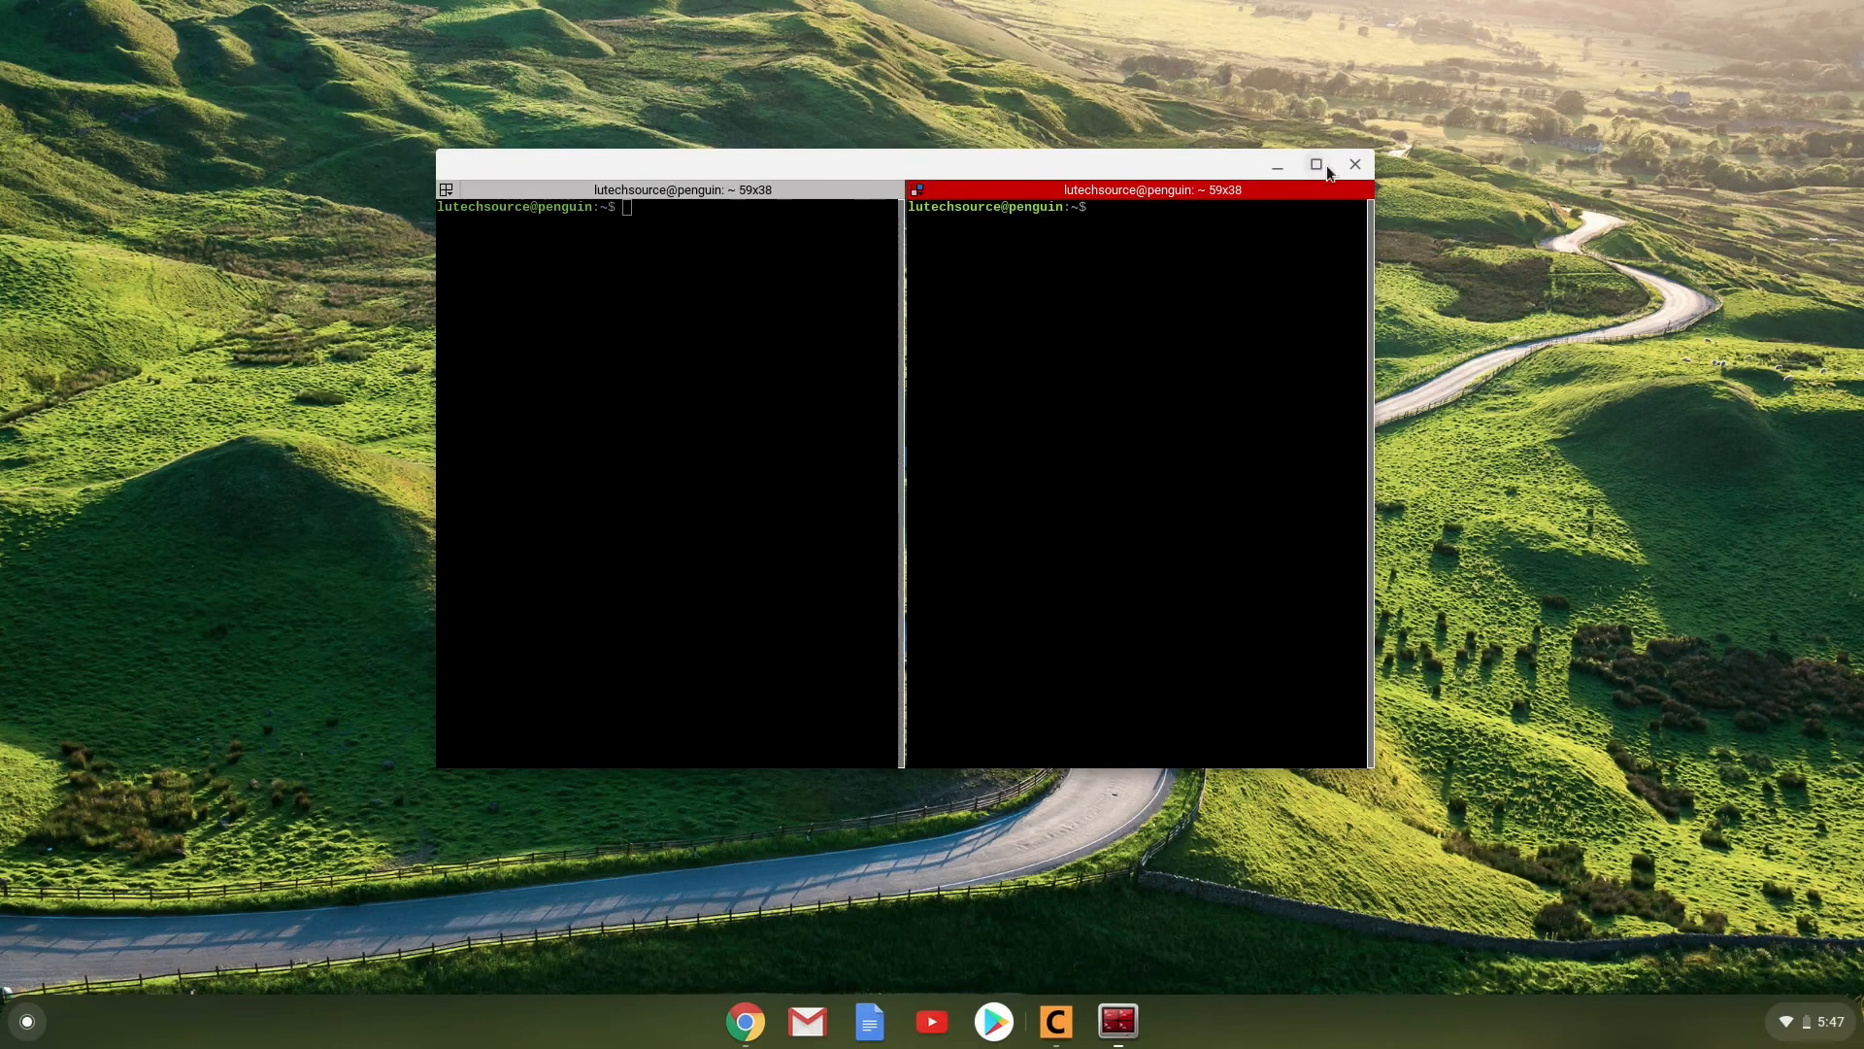